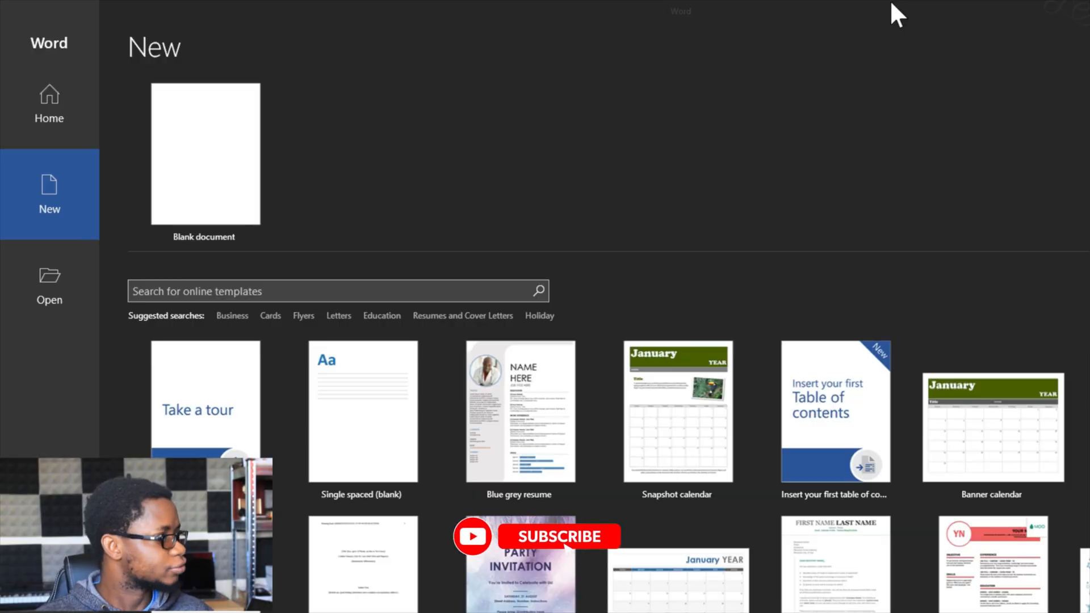
Enter 'blog post' in the online template search box on the New screen
click(558, 536)
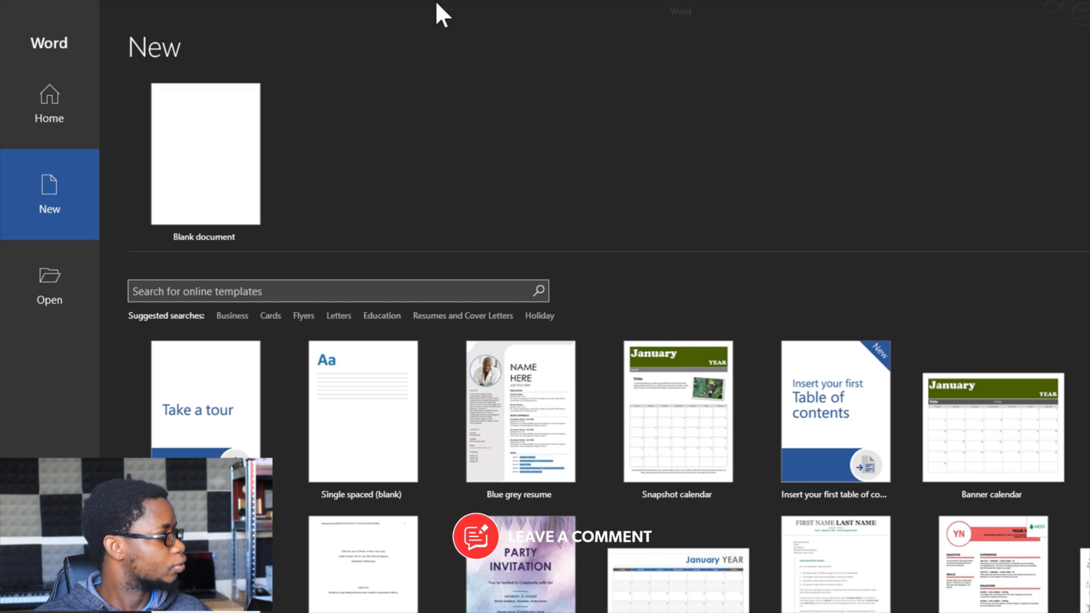
mouse_move(993, 17)
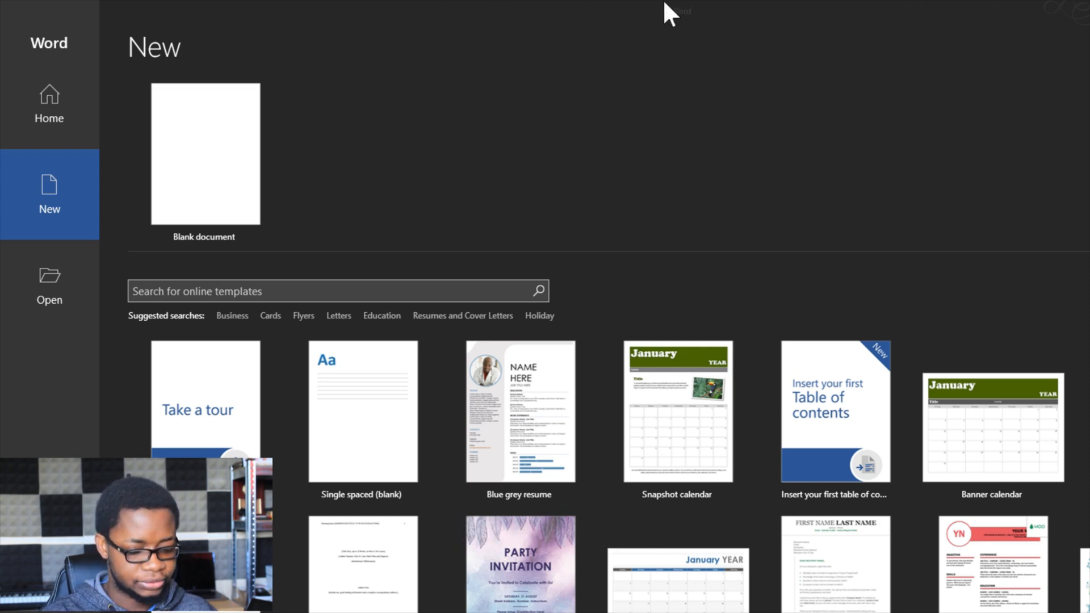
mouse_move(200, 12)
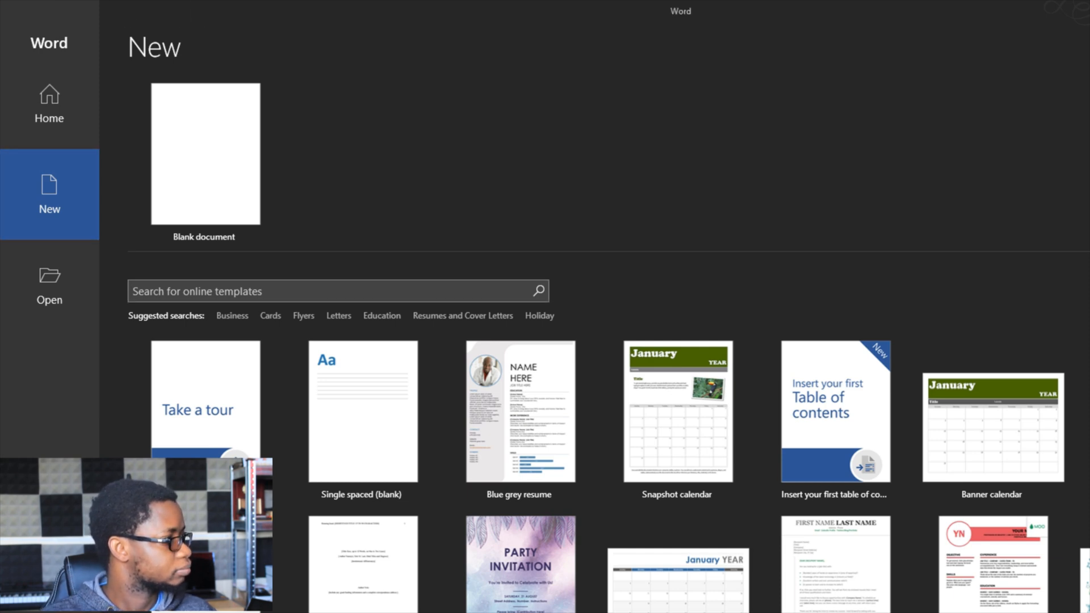
text(blog)
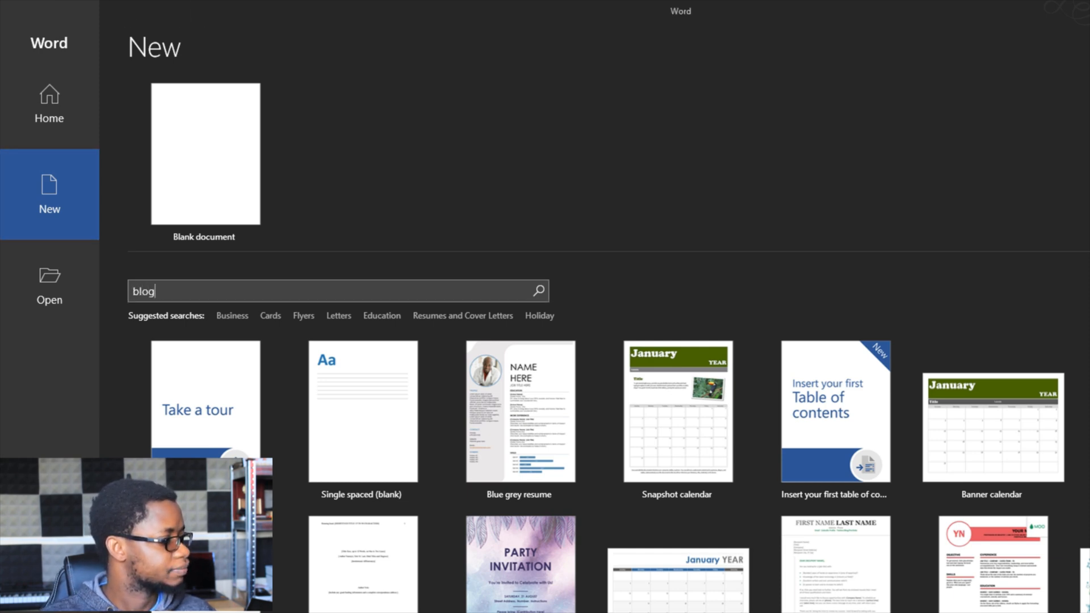
text(post)
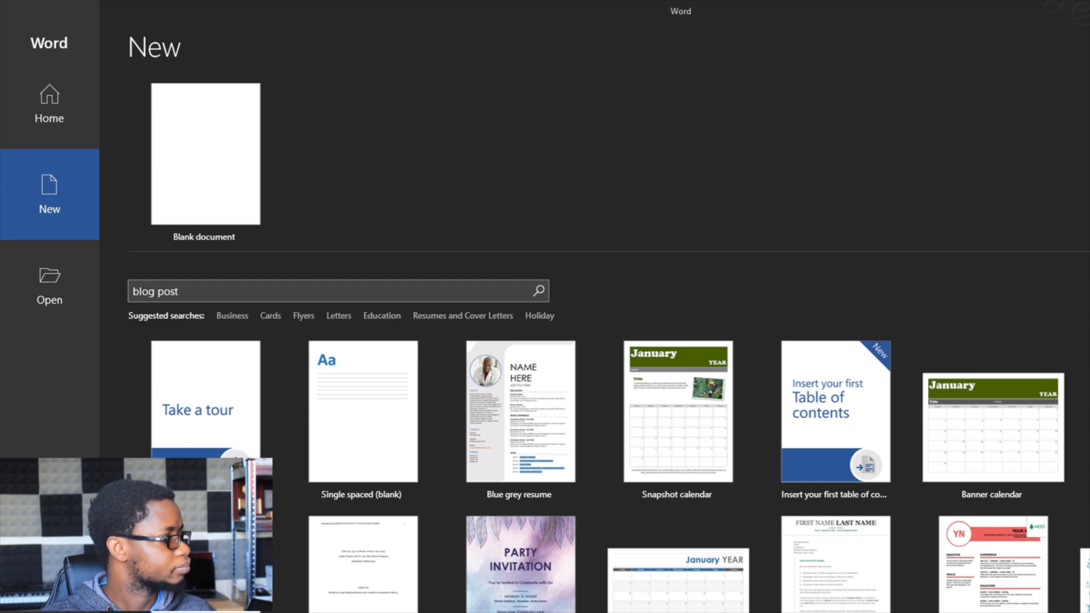
Run the search and create a new document from the Blog post template
click(538, 291)
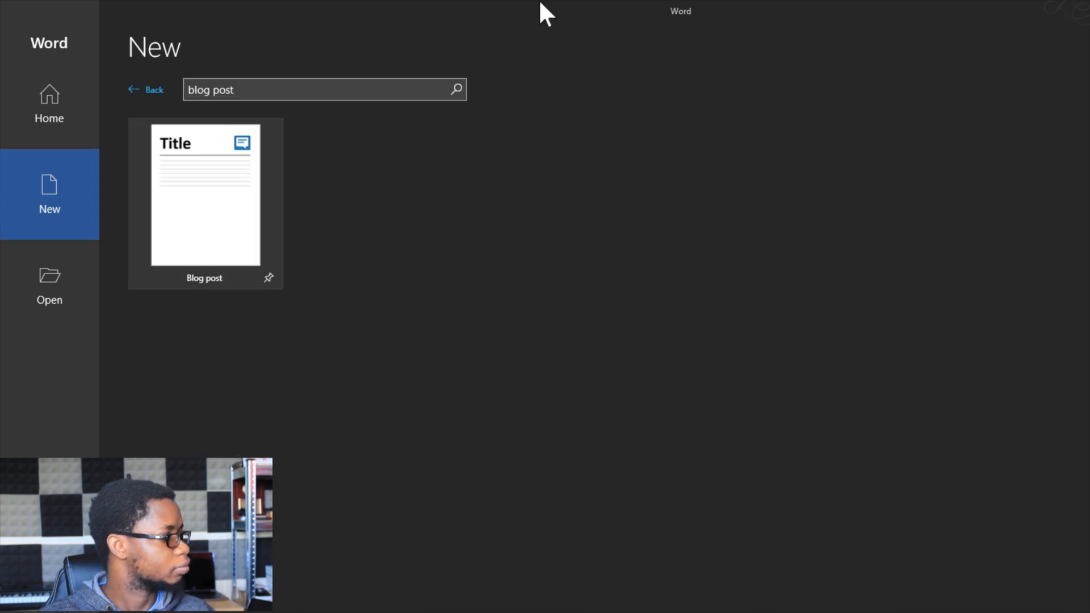
mouse_move(309, 10)
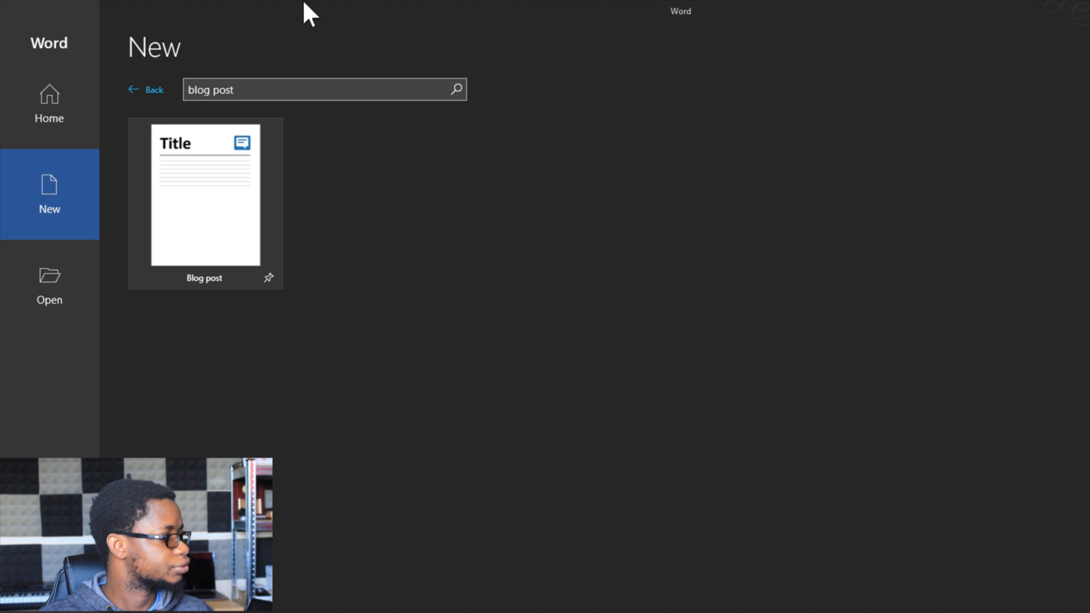
mouse_move(215, 17)
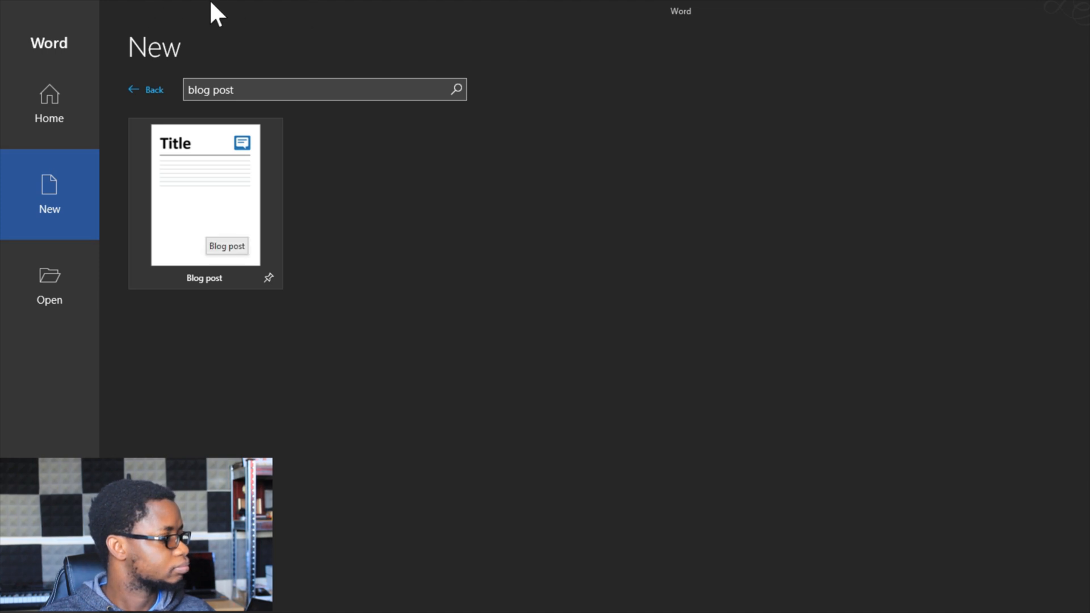
mouse_move(268, 277)
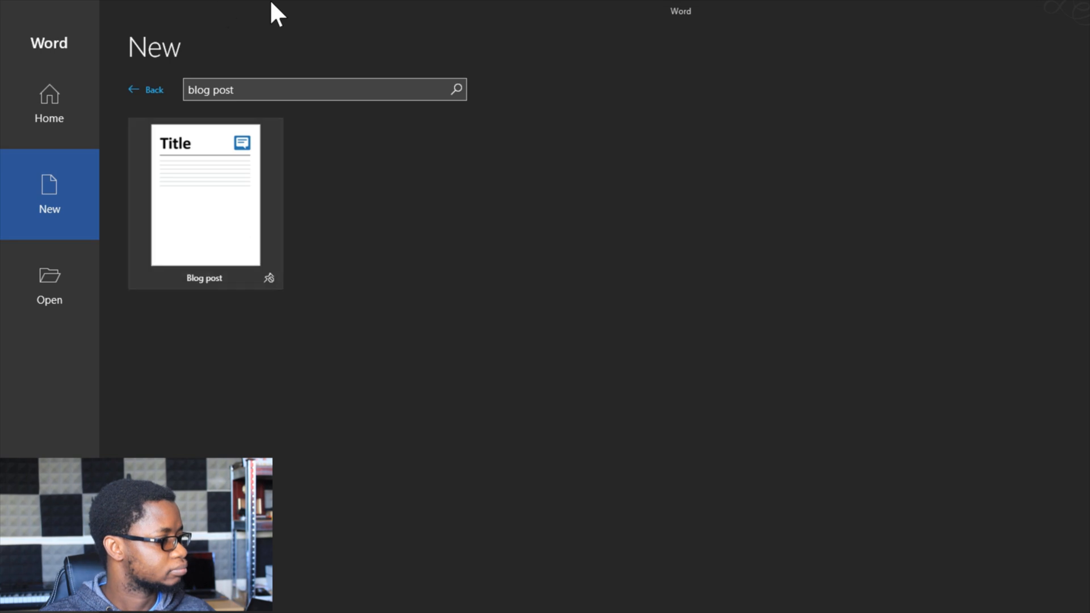
click(205, 195)
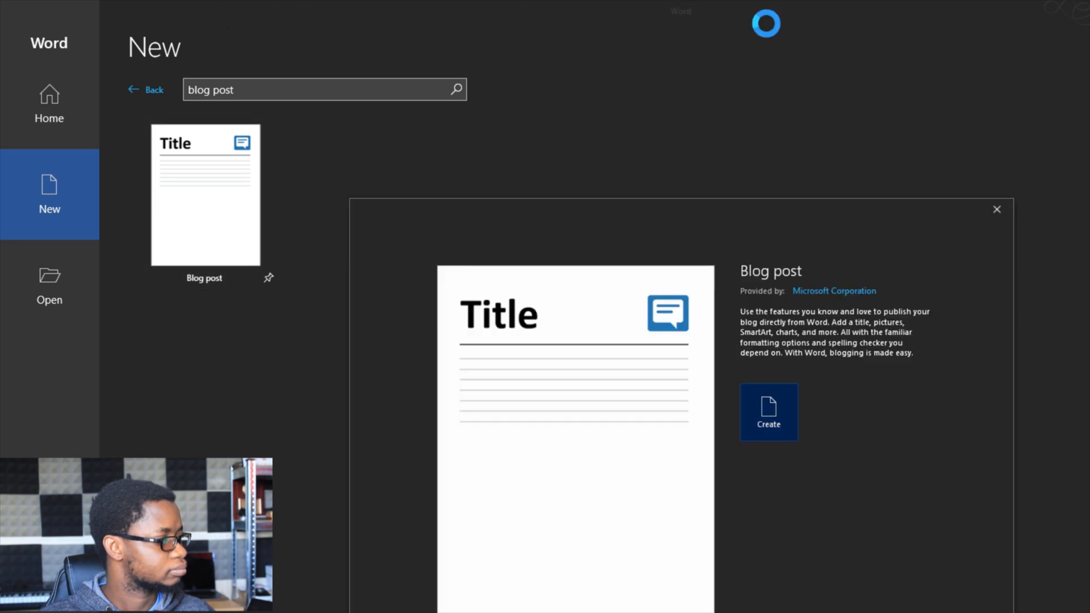
click(769, 412)
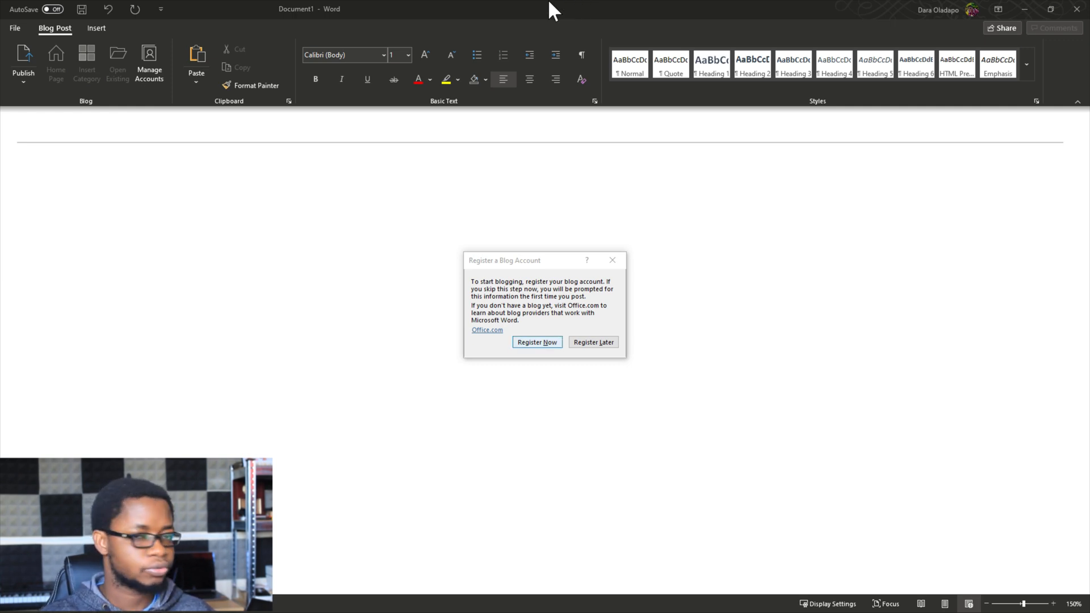
Register Now and choose WordPress as the blog provider, continuing to its account form
click(538, 342)
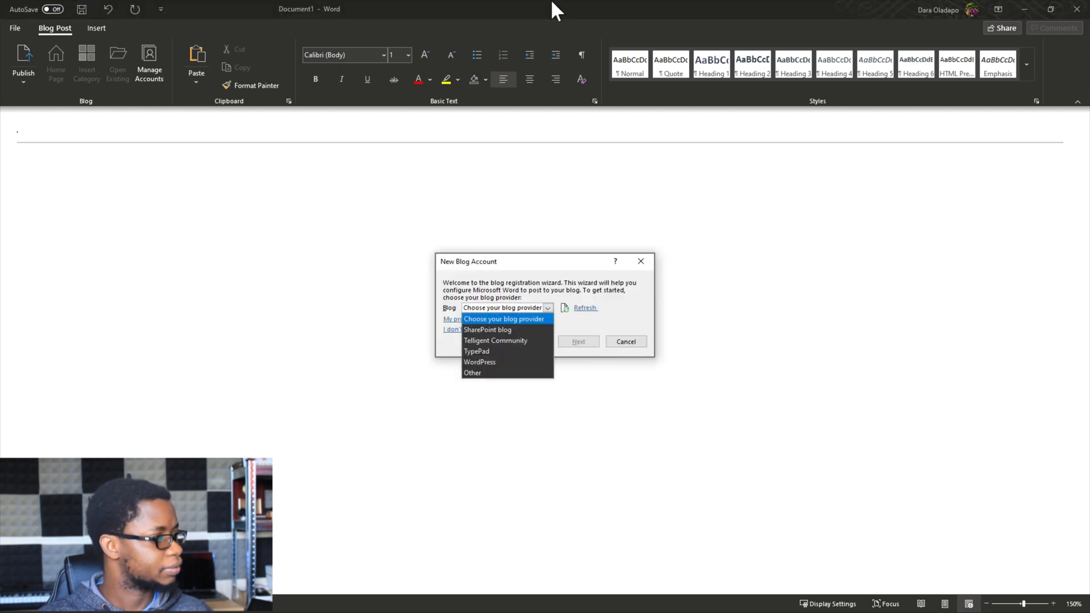
mouse_move(480, 362)
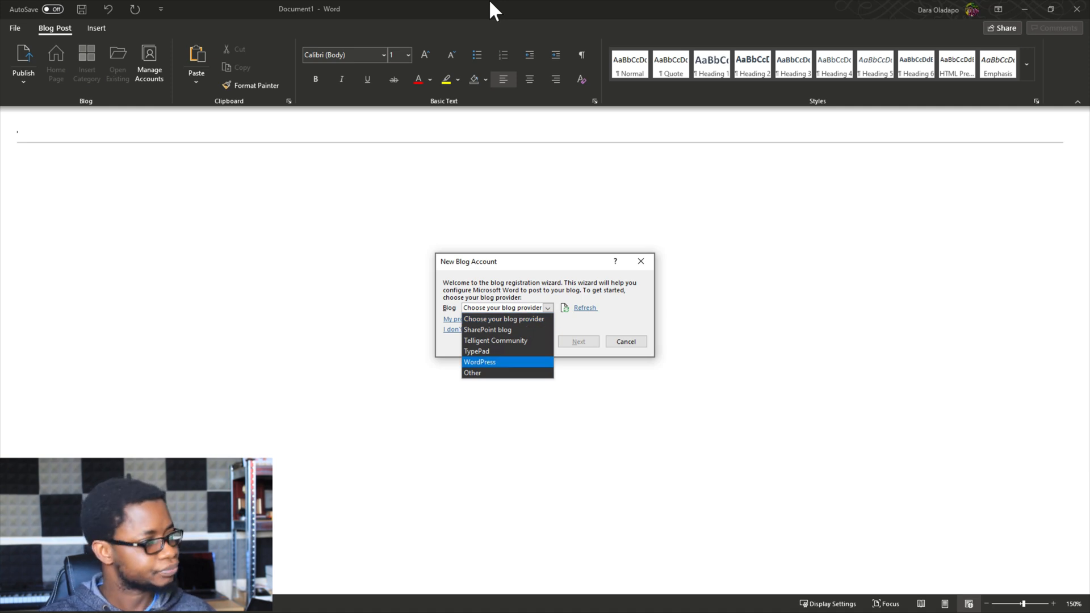
click(480, 362)
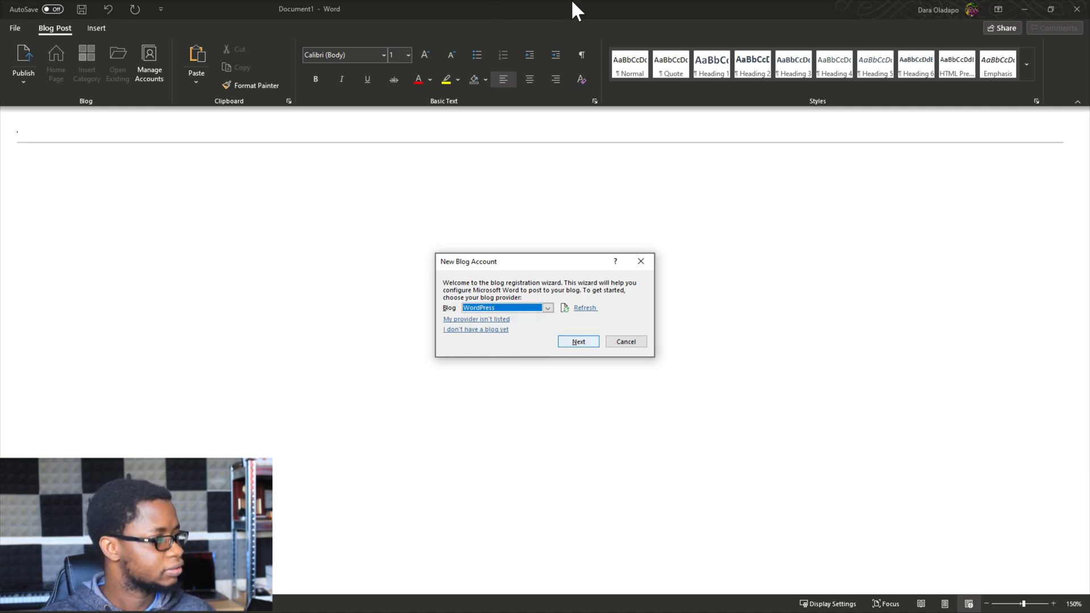
click(578, 342)
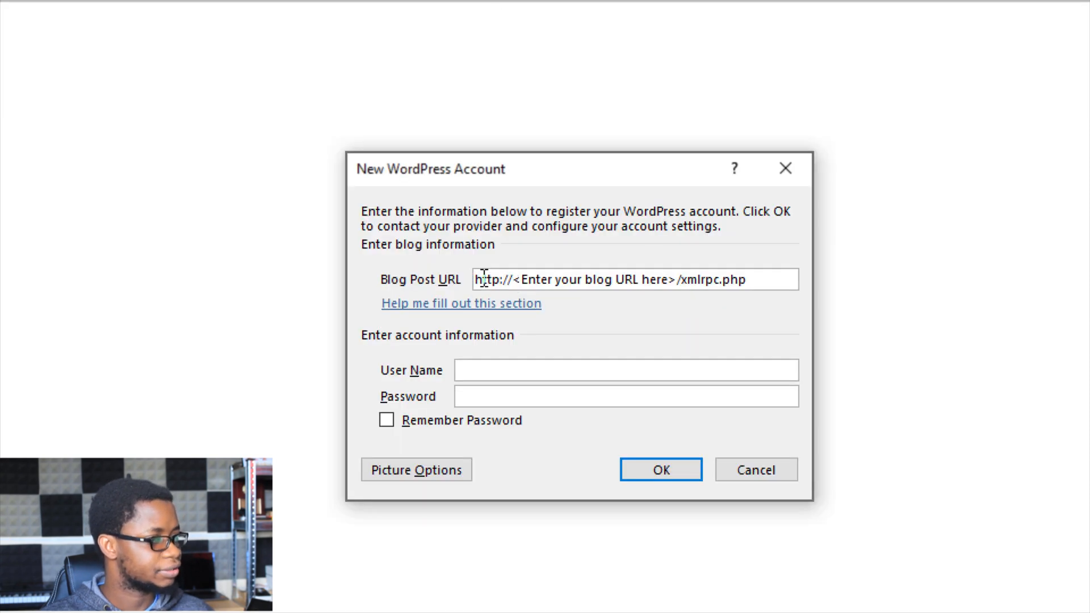
Fill in the WordPress blog URL, user name and password with Remember Password ticked, and submit
drag(476, 280, 674, 280)
text(https://)
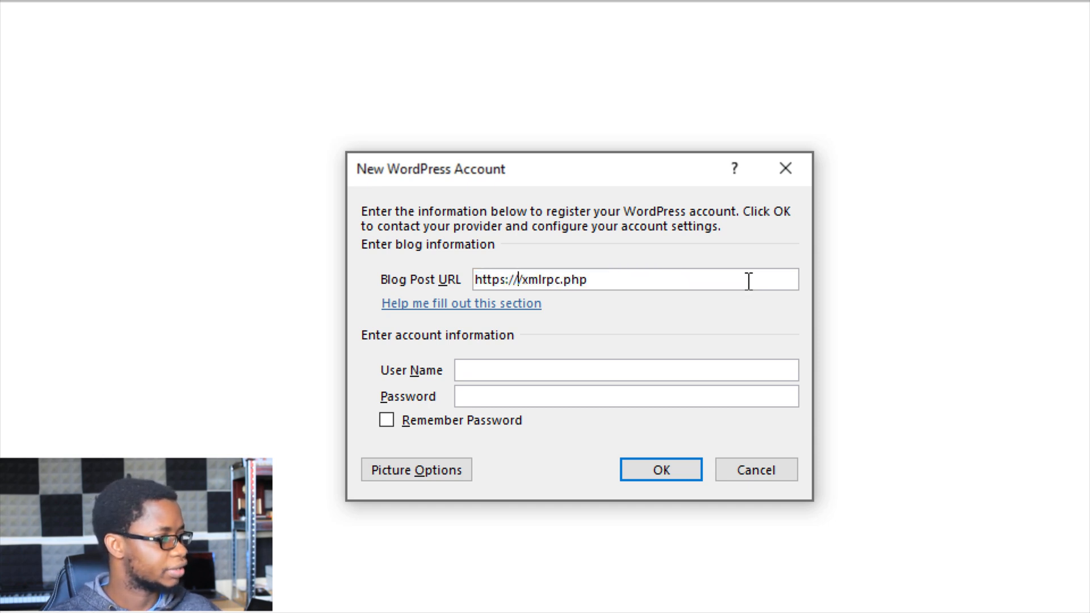
text(wp.daraola)
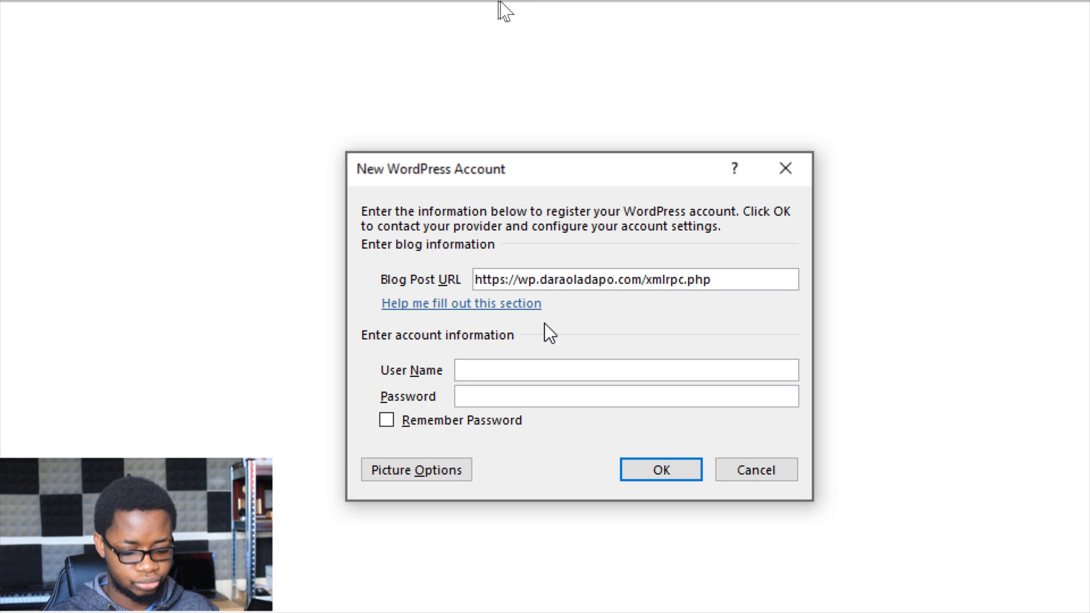
text(daraoladapo)
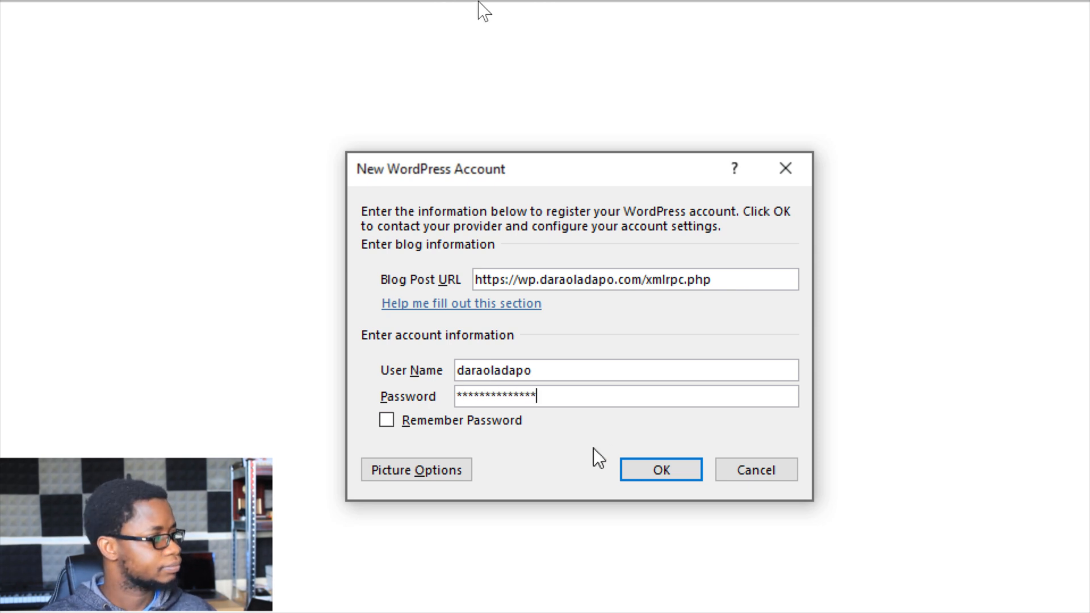
click(385, 420)
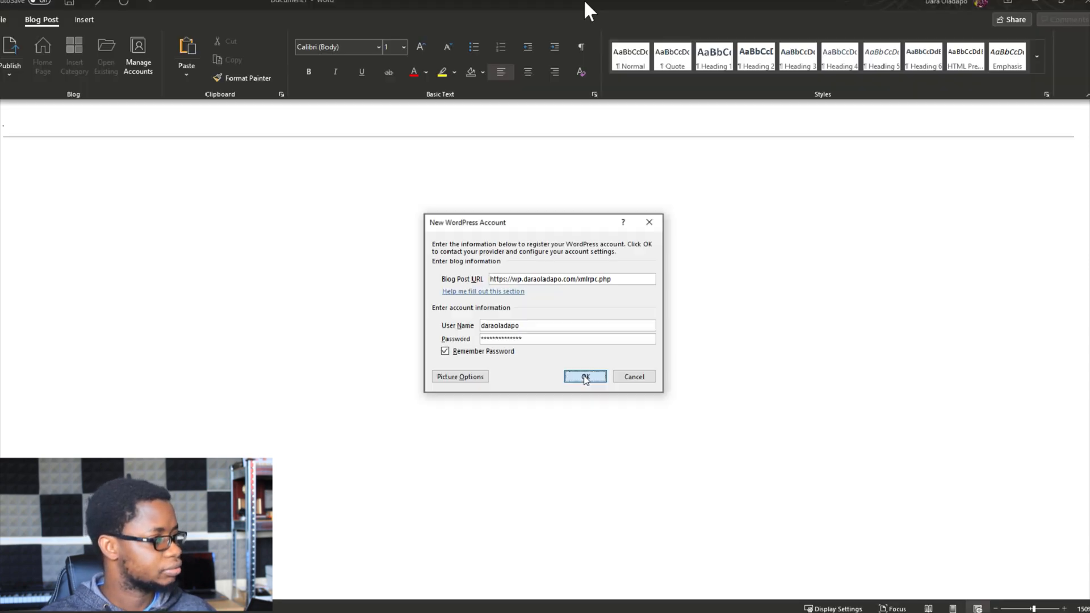
click(584, 375)
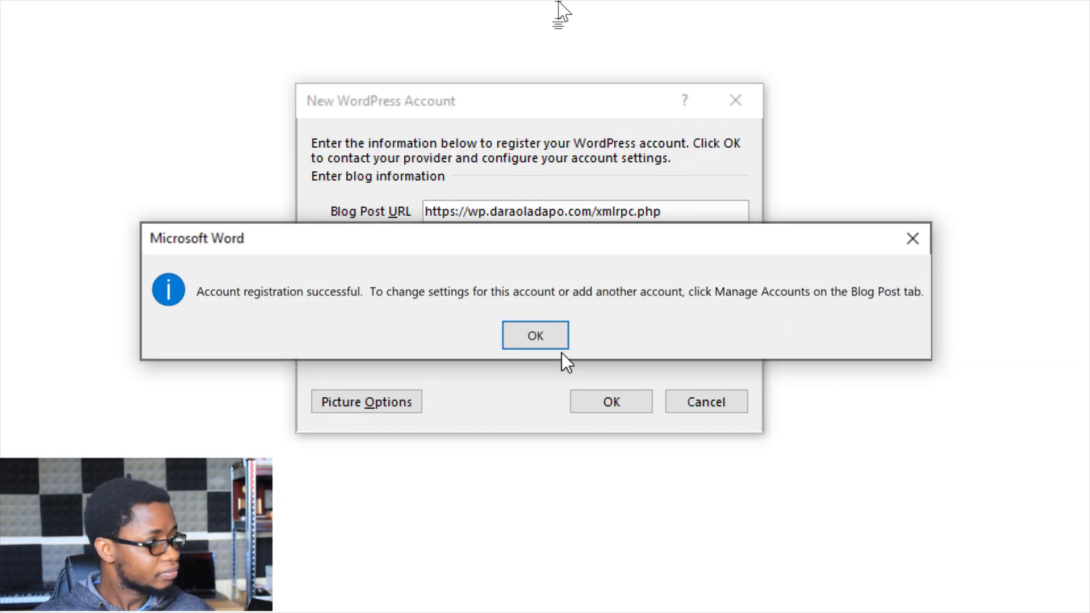
Acknowledge the 'Account registration successful' message
click(535, 335)
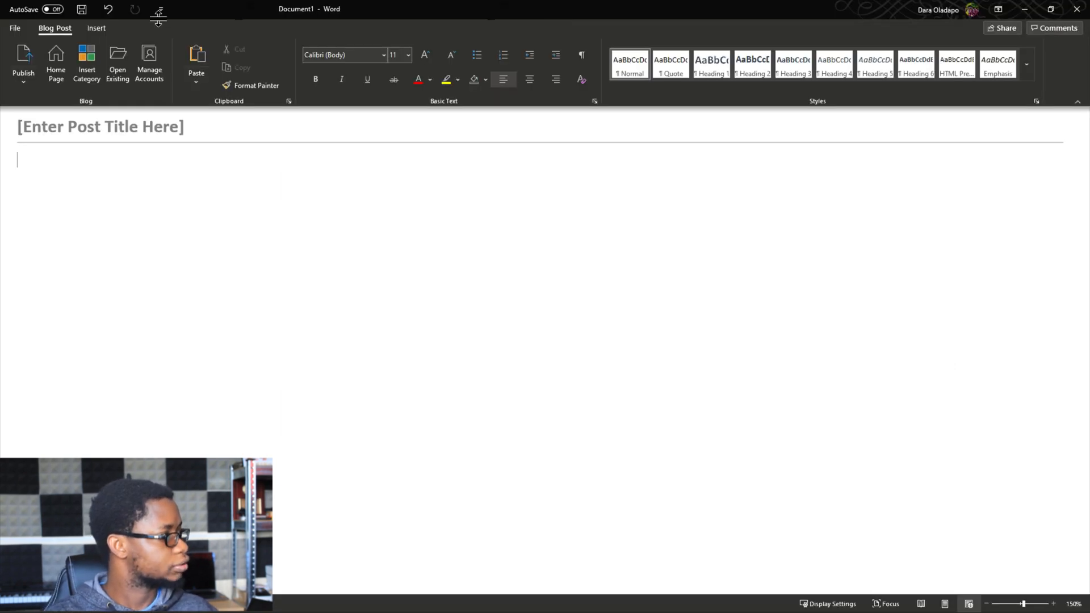
Title the post 'Hello World' and write the first line welcoming people to the new blog post series
click(101, 127)
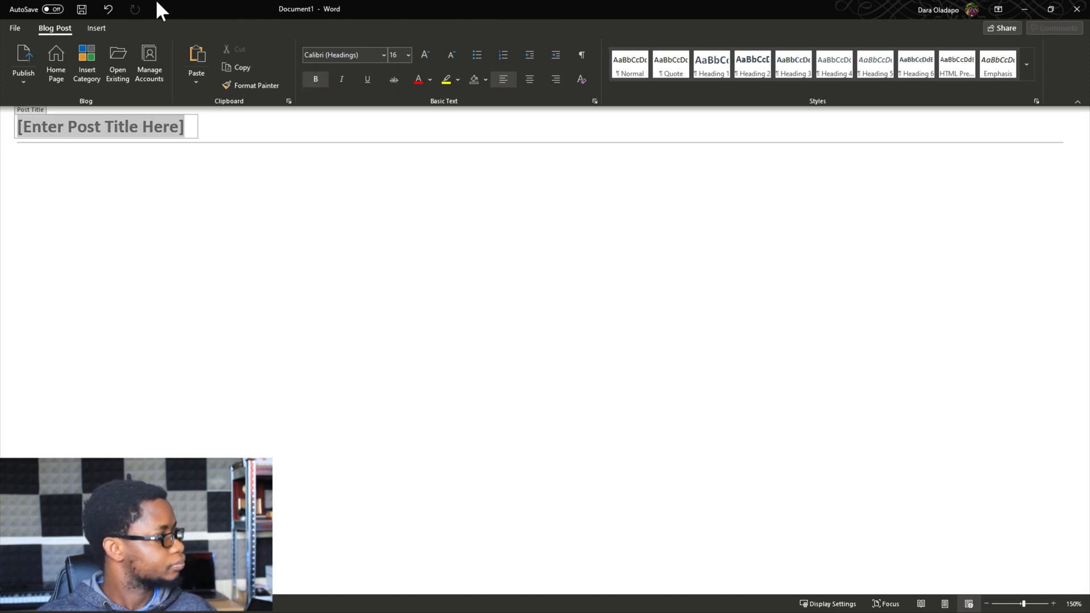
text(Hello Wp)
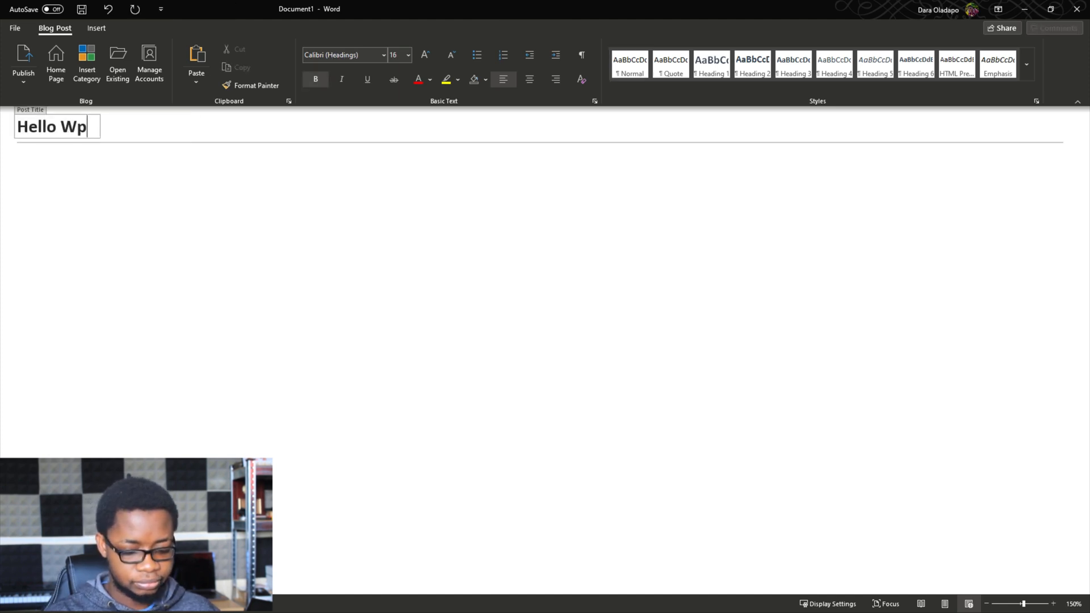
text(orld)
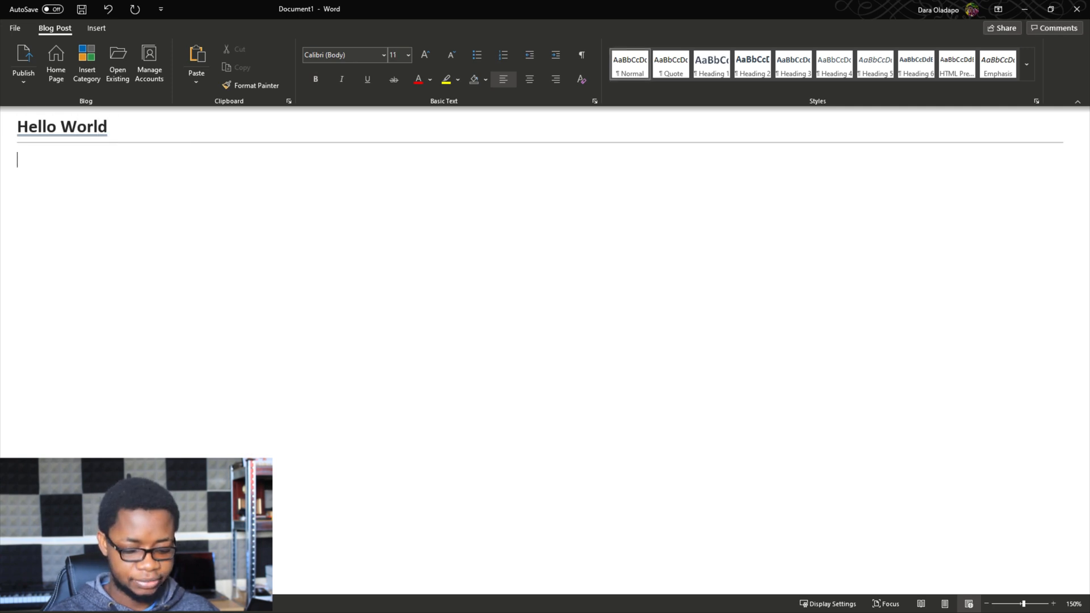
text(HEllopeople)
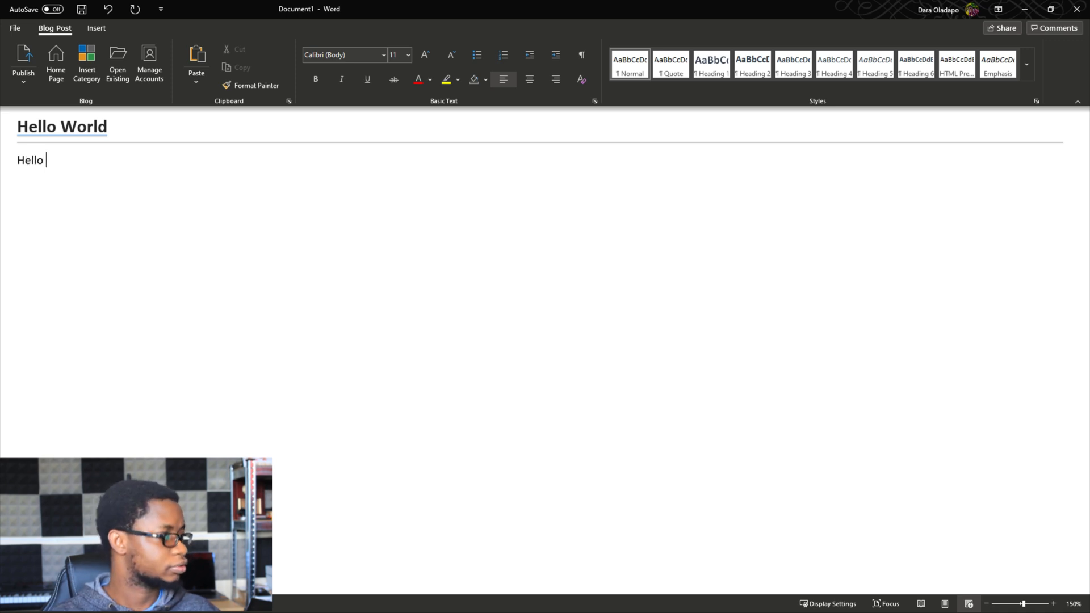
text(people, welcome to my)
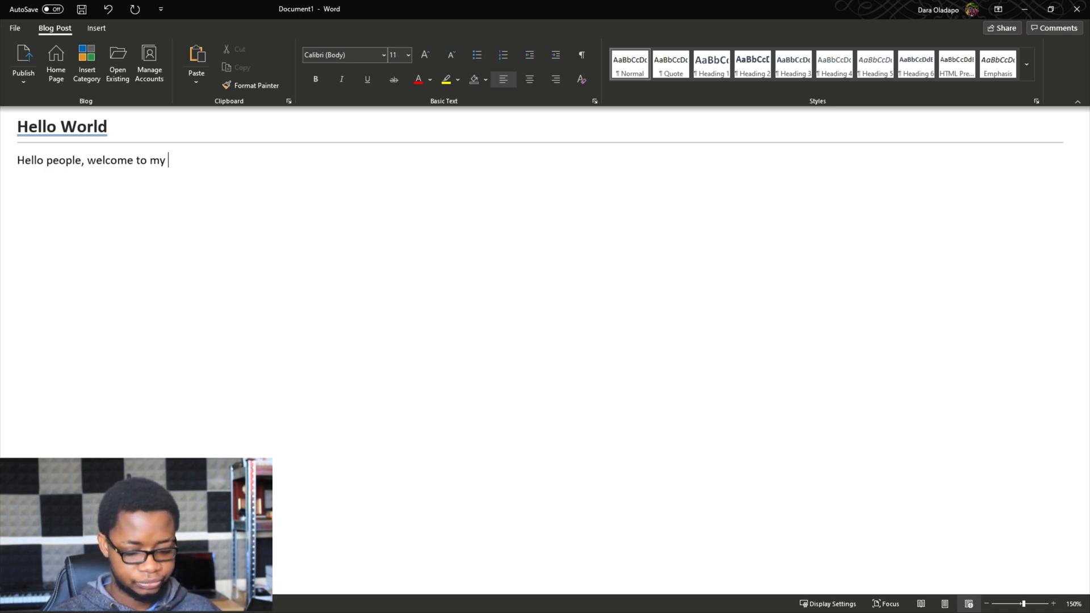
text(new)
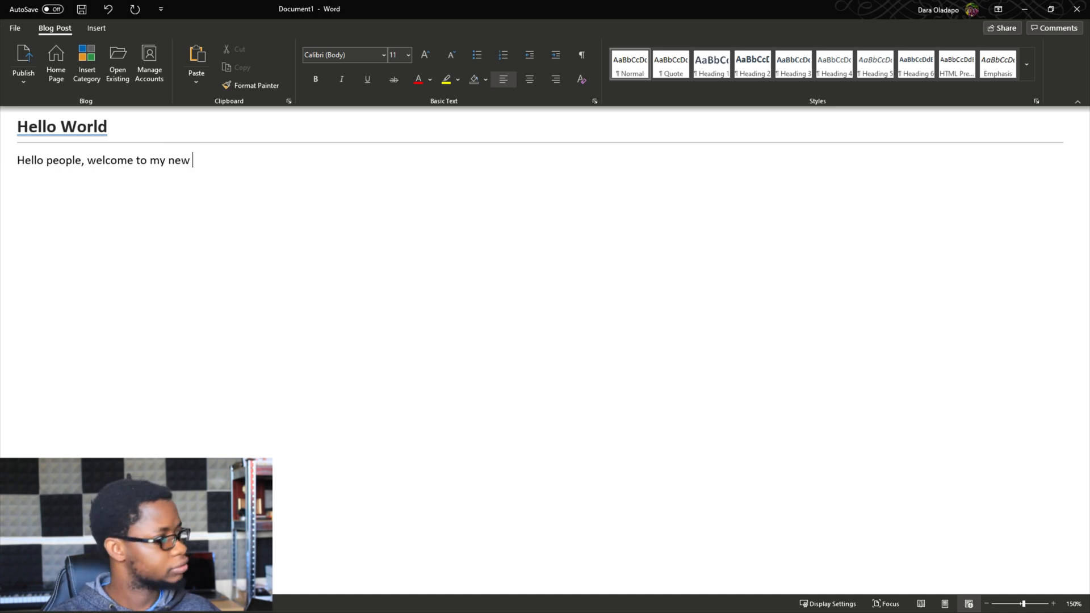
text(blog post s)
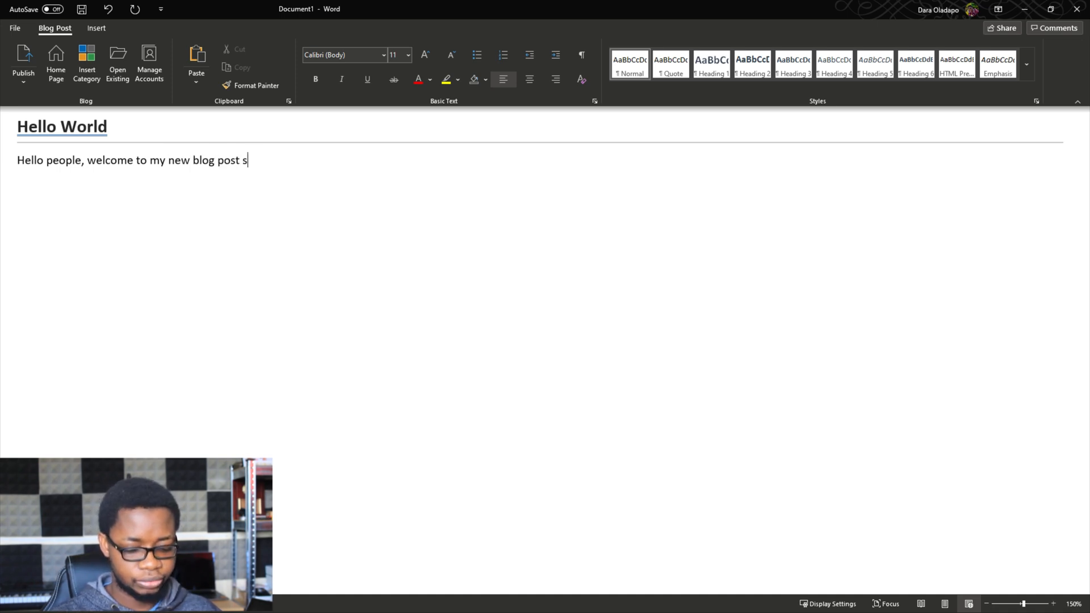
text(erires.)
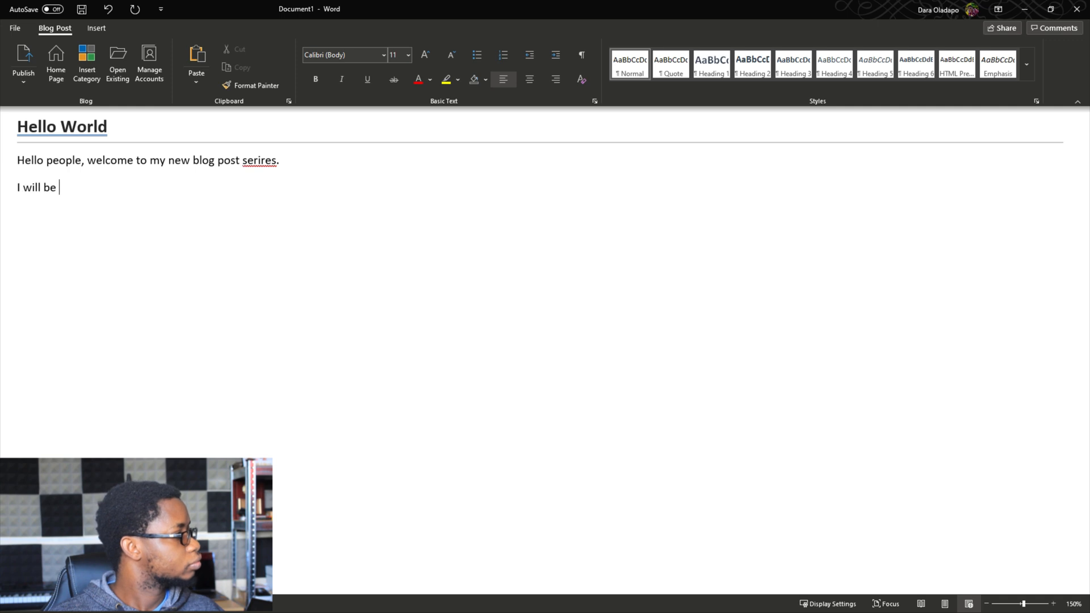
Add the second line about sharing lots of stuff and correct 'serires' to 'series'
text(sharing lots of)
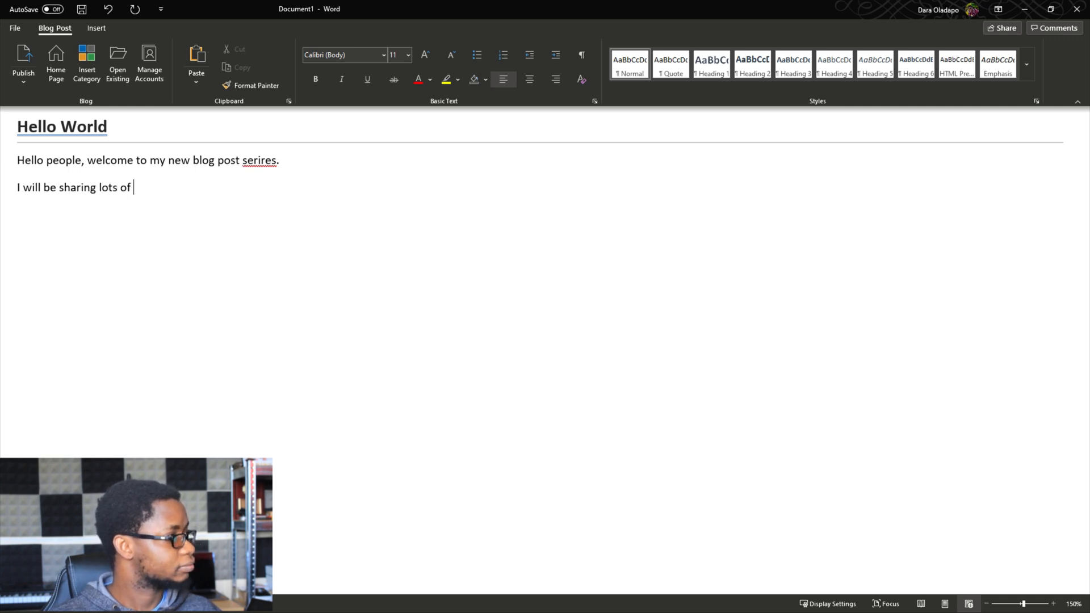
text(stuff with you.)
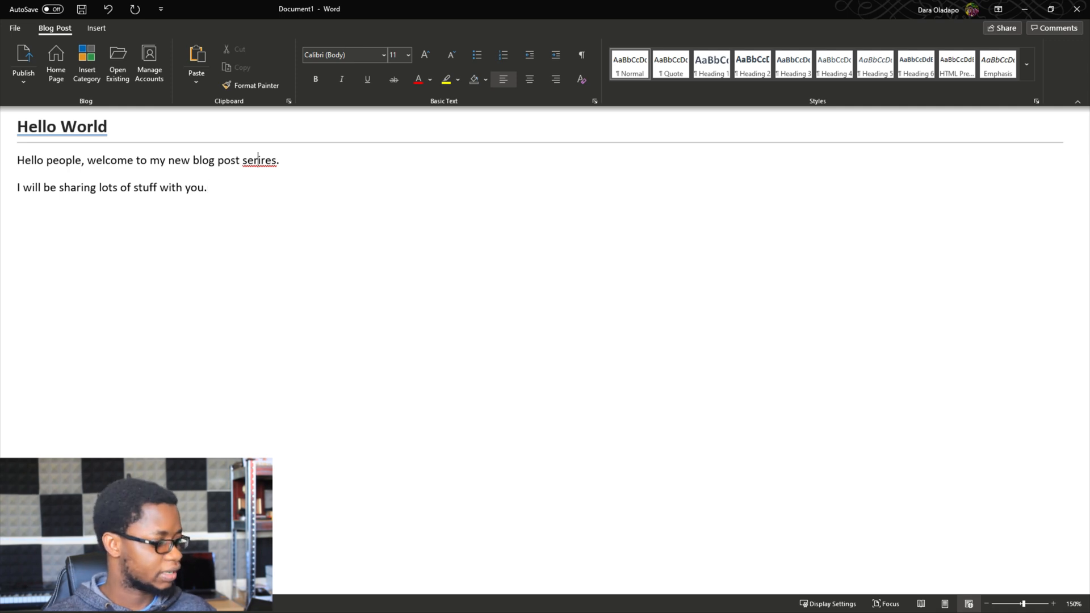
text(series)
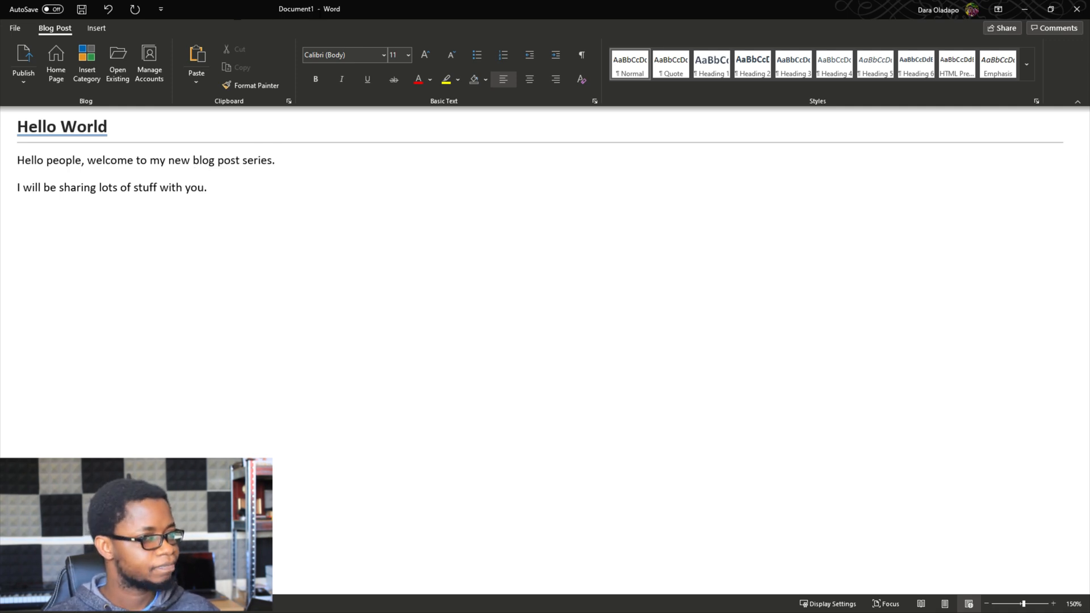
key(Enter)
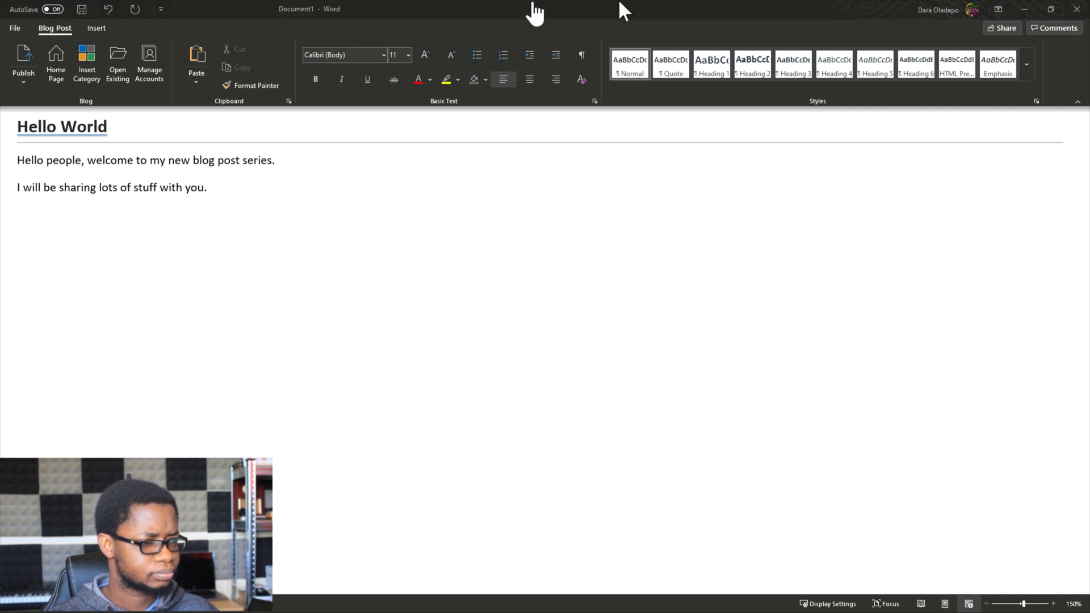
mouse_move(209, 10)
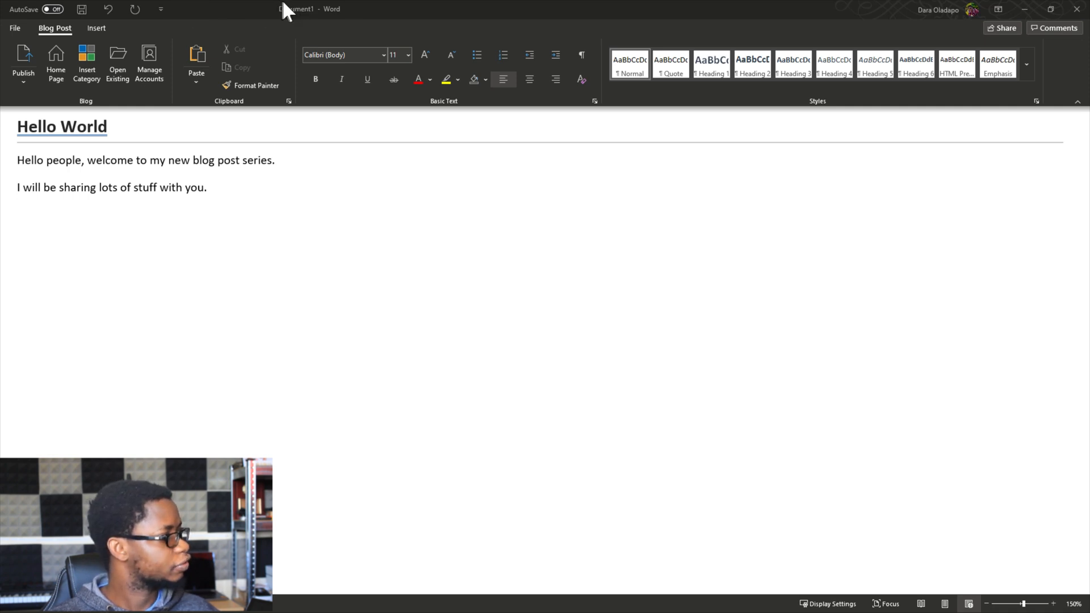
mouse_move(227, 13)
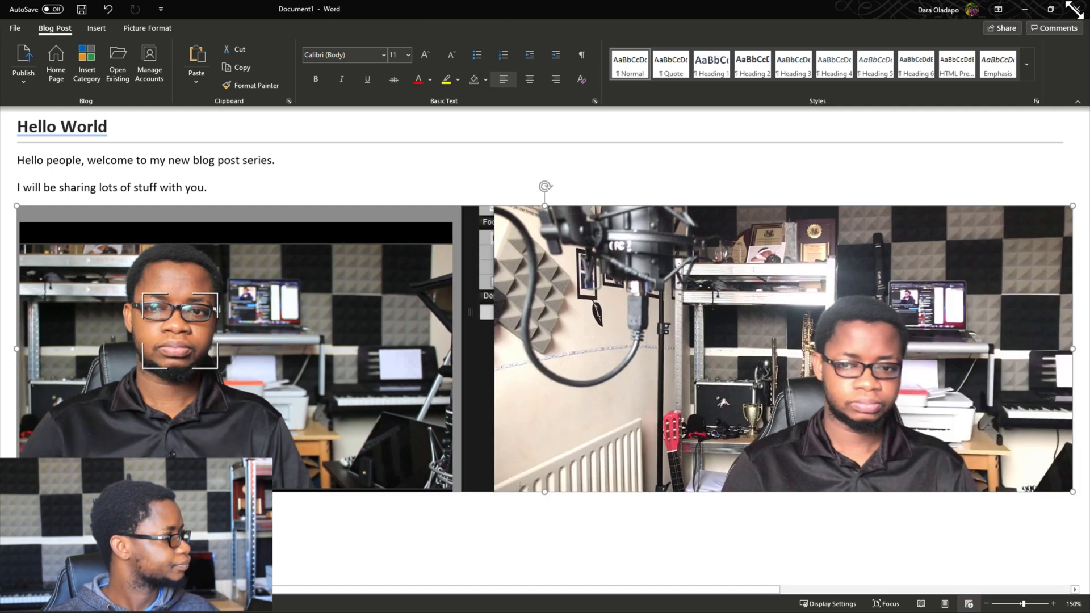
Shrink the pasted studio photo to a small thumbnail below the text
drag(1076, 490, 584, 360)
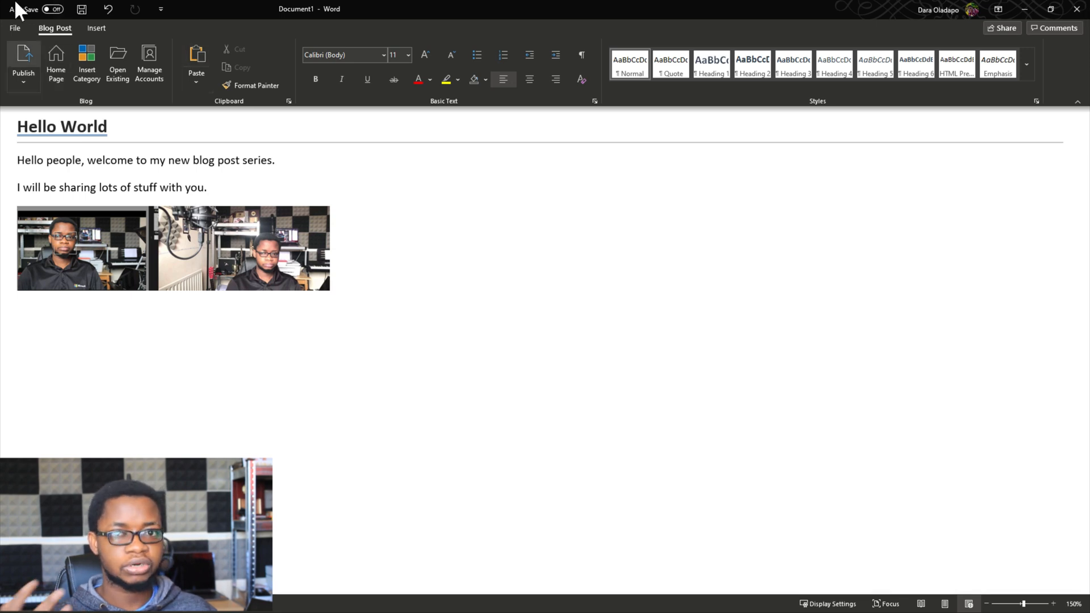
mouse_move(25, 63)
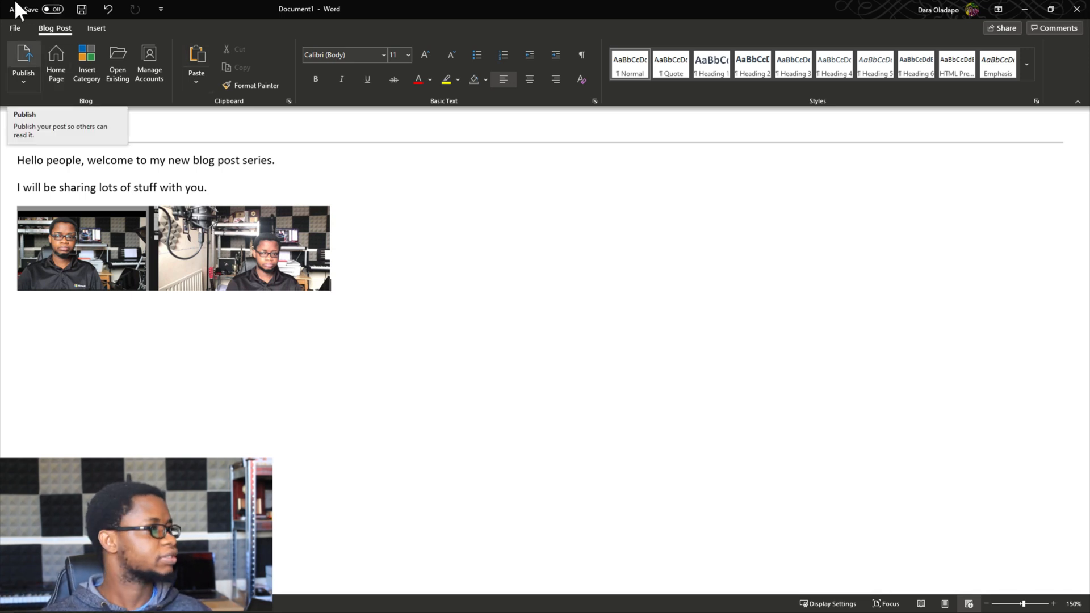
Publish the post to the blog and save the document as 'Hello'
click(23, 80)
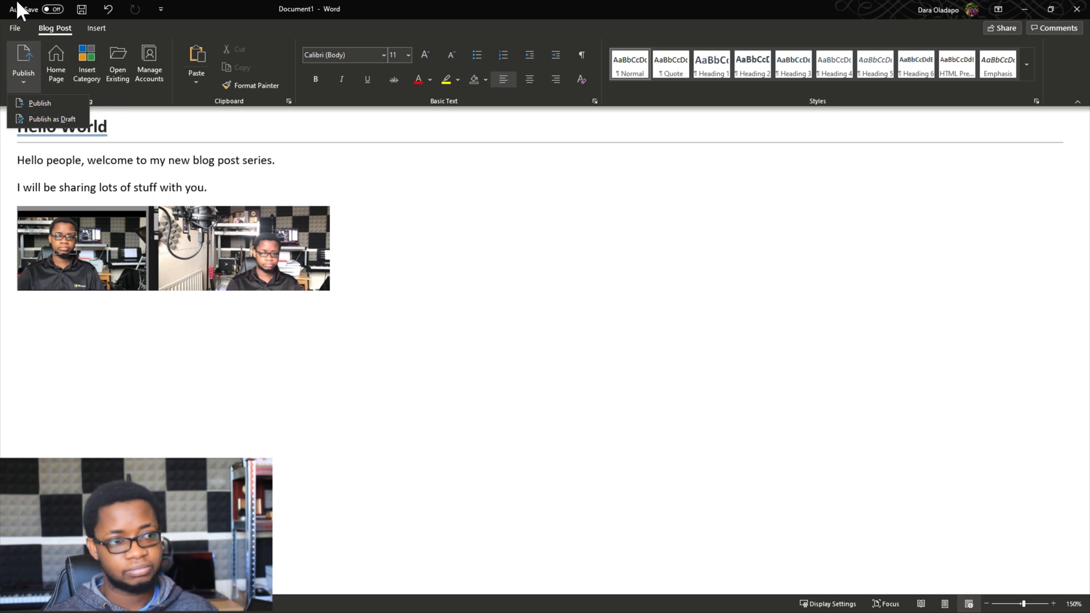
mouse_move(284, 16)
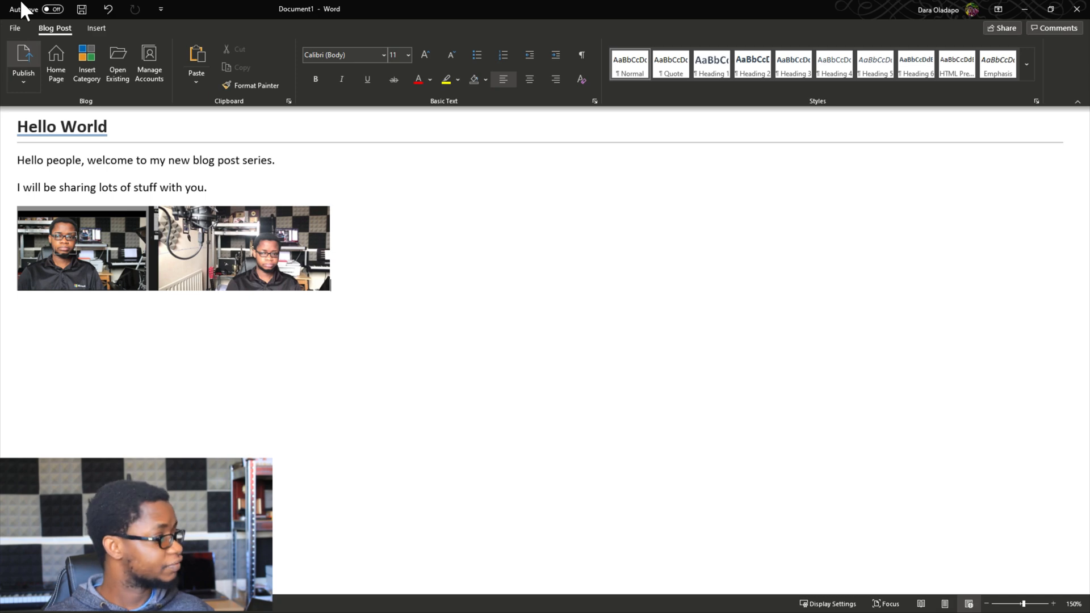
click(21, 57)
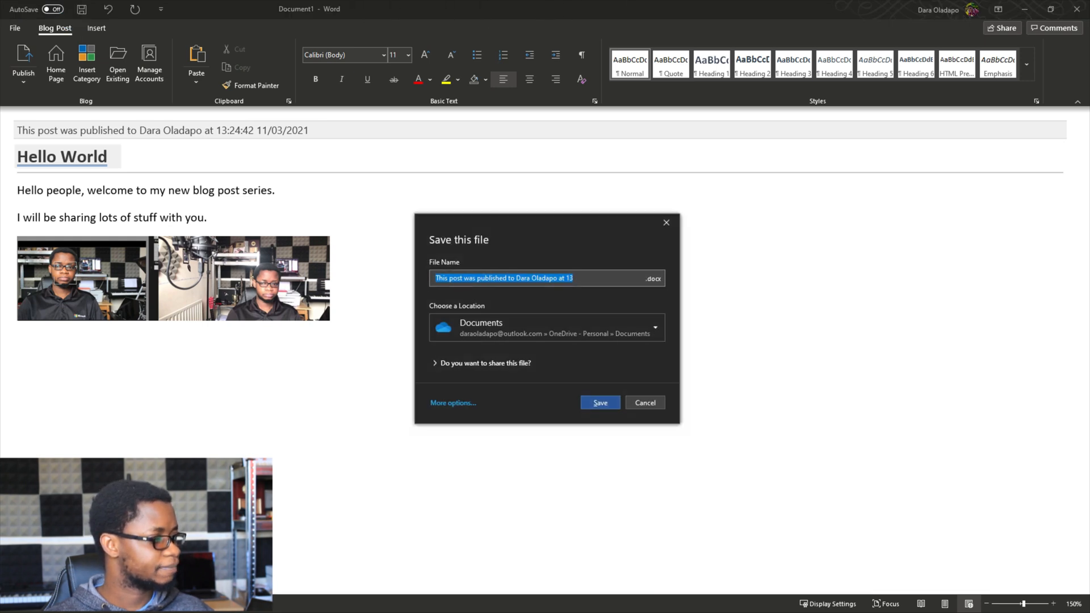
mouse_move(668, 12)
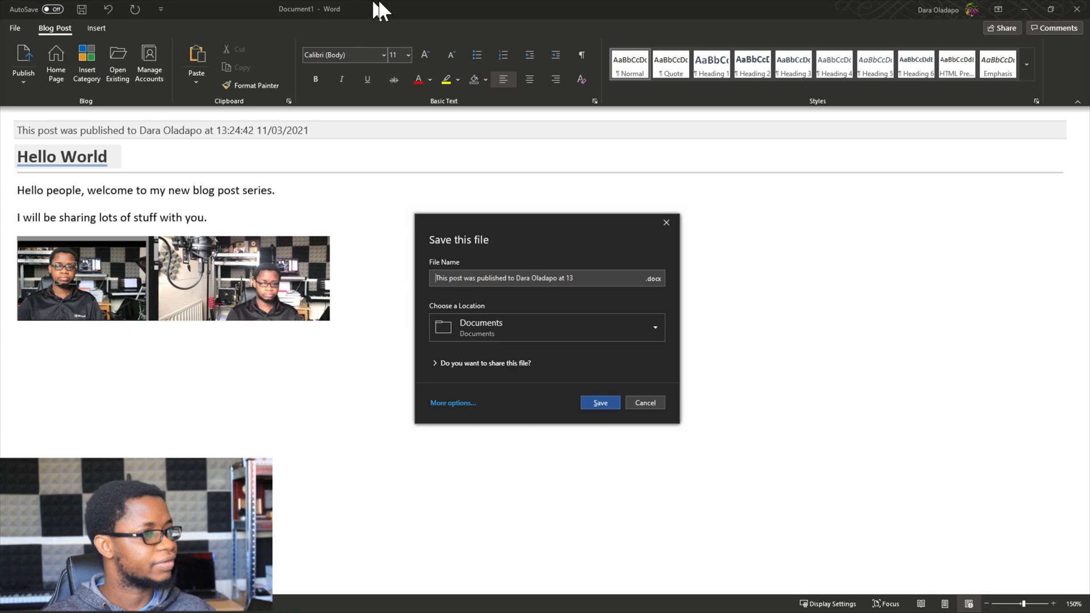
text(Hello)
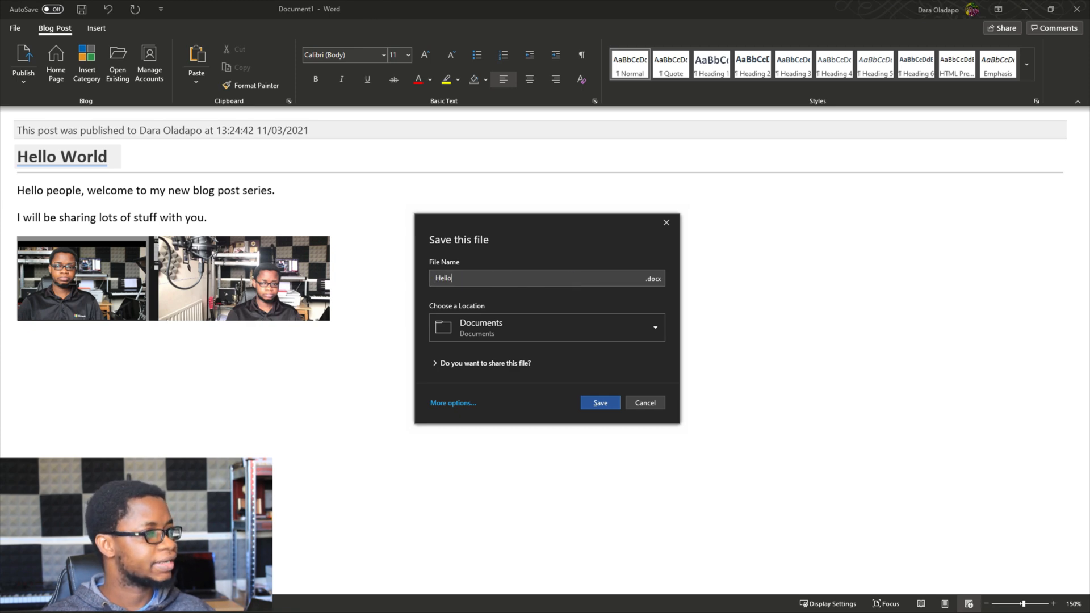
click(599, 402)
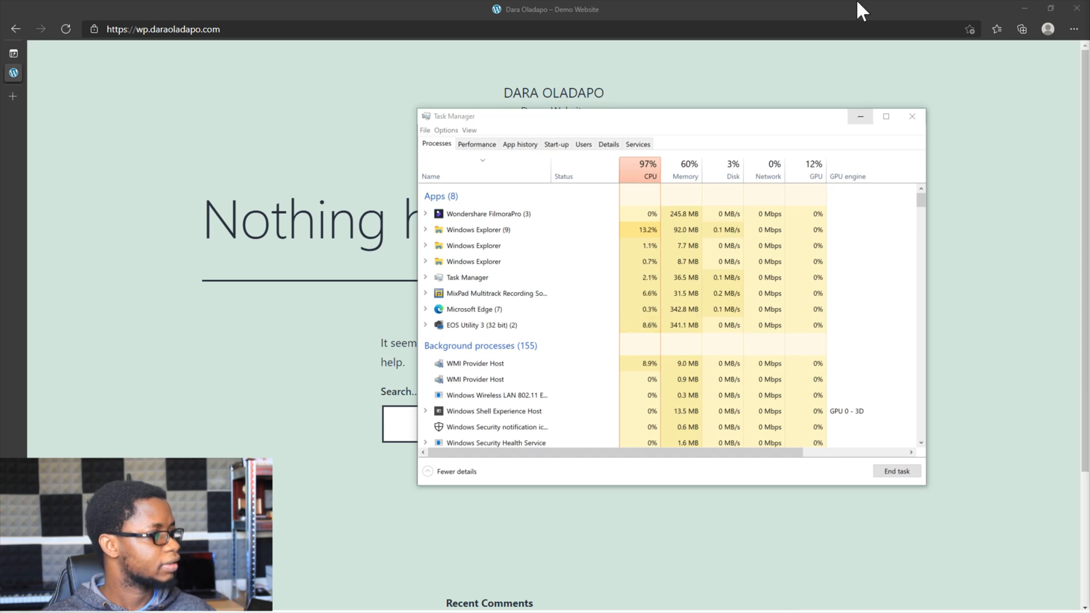
Close Task Manager to reveal the WordPress demo site in the browser
click(912, 116)
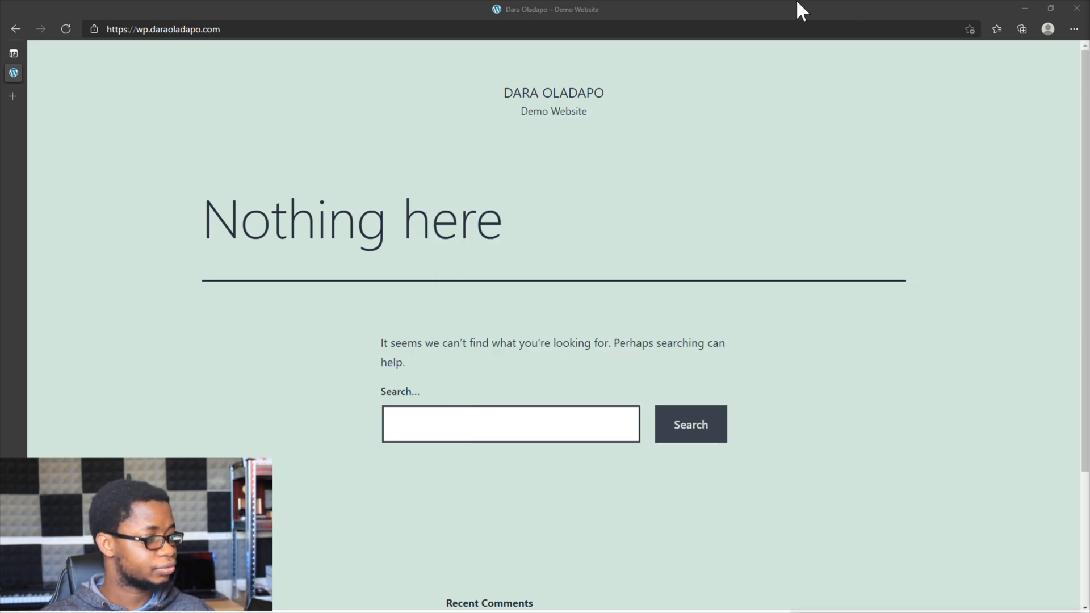
mouse_move(122, 9)
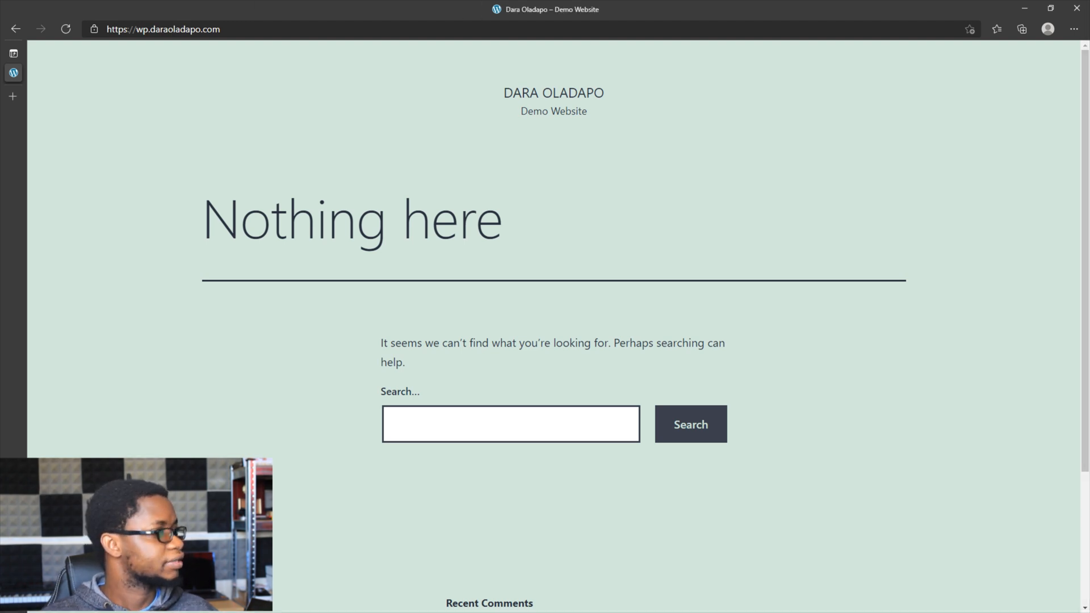
mouse_move(244, 12)
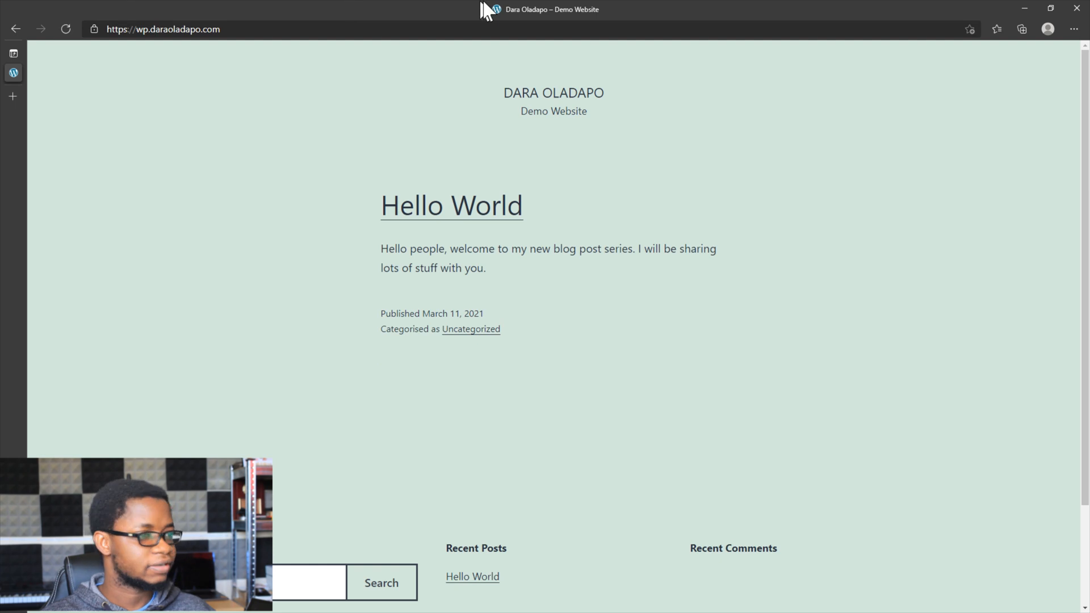
mouse_move(495, 12)
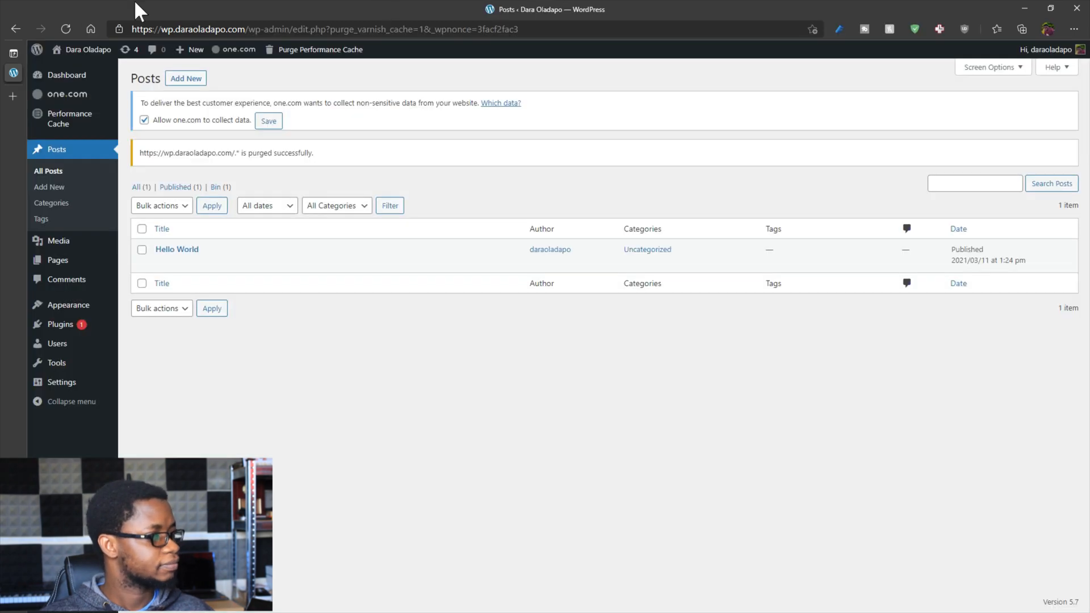
mouse_move(176, 249)
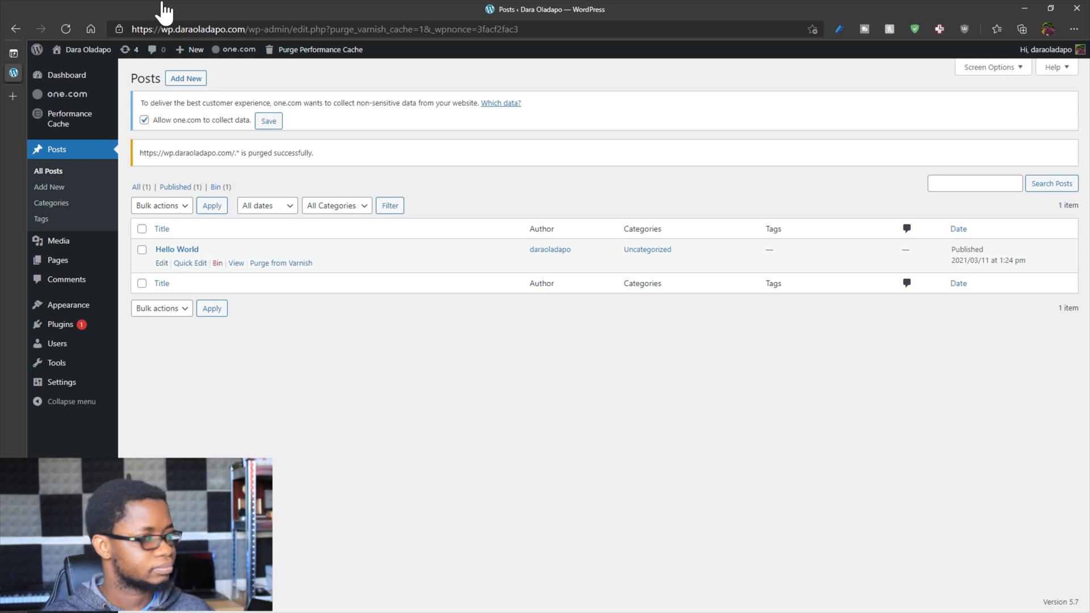
Open the Hello World post for editing from the admin Posts list
click(161, 263)
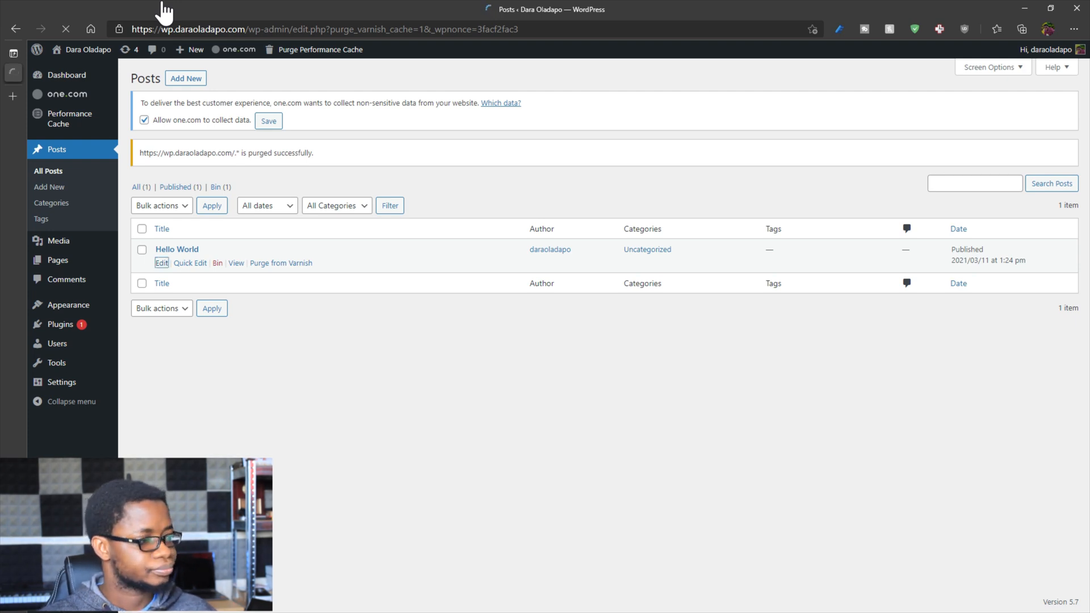
click(161, 264)
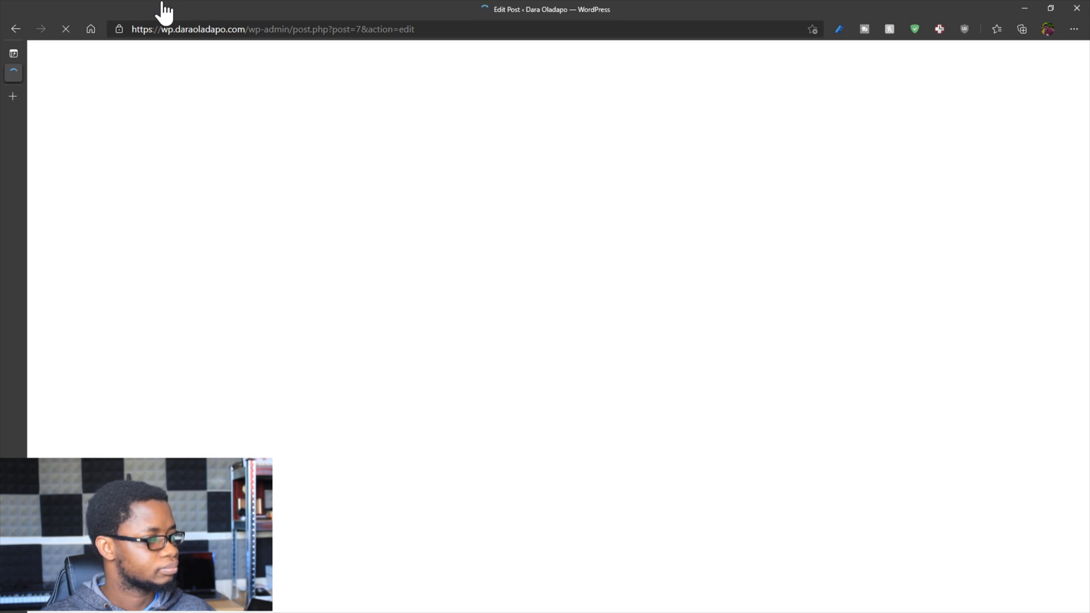
mouse_move(802, 6)
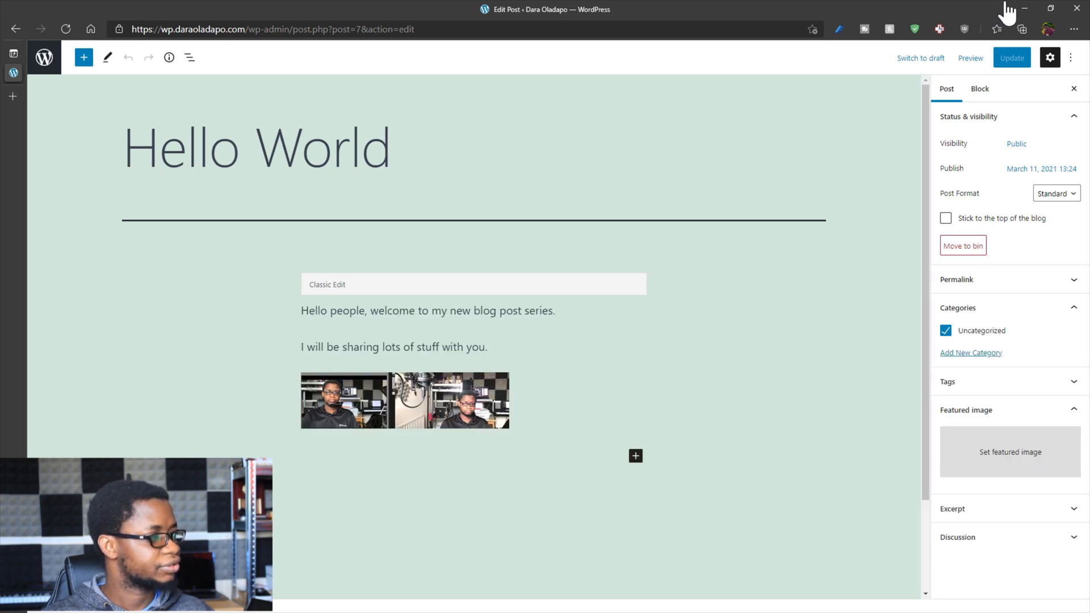
View the post's uploaded image in the Media Library, then return to the live Hello World post
click(1010, 452)
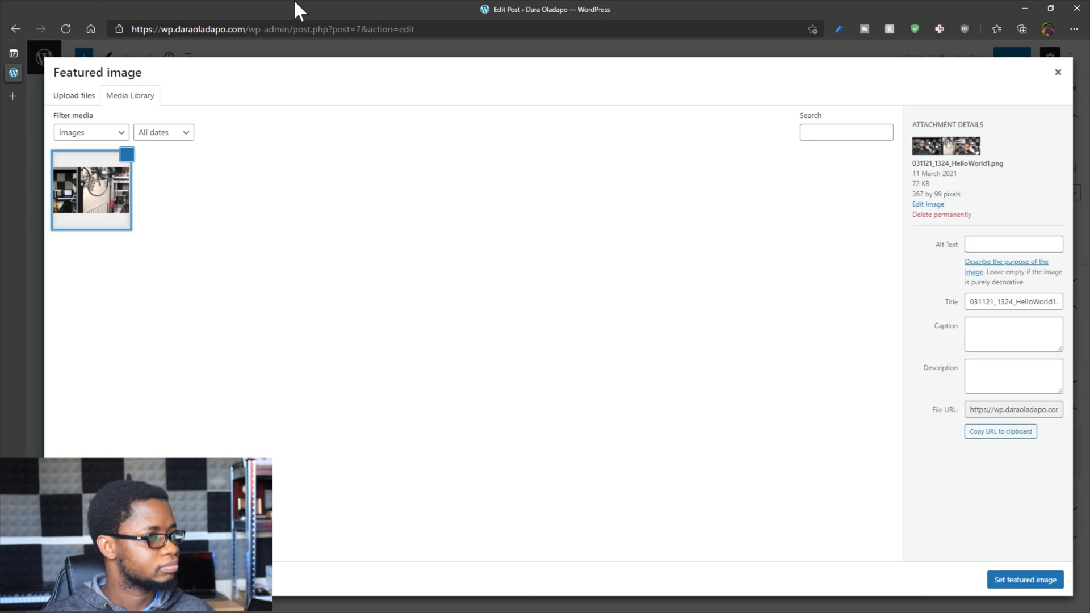
click(1027, 579)
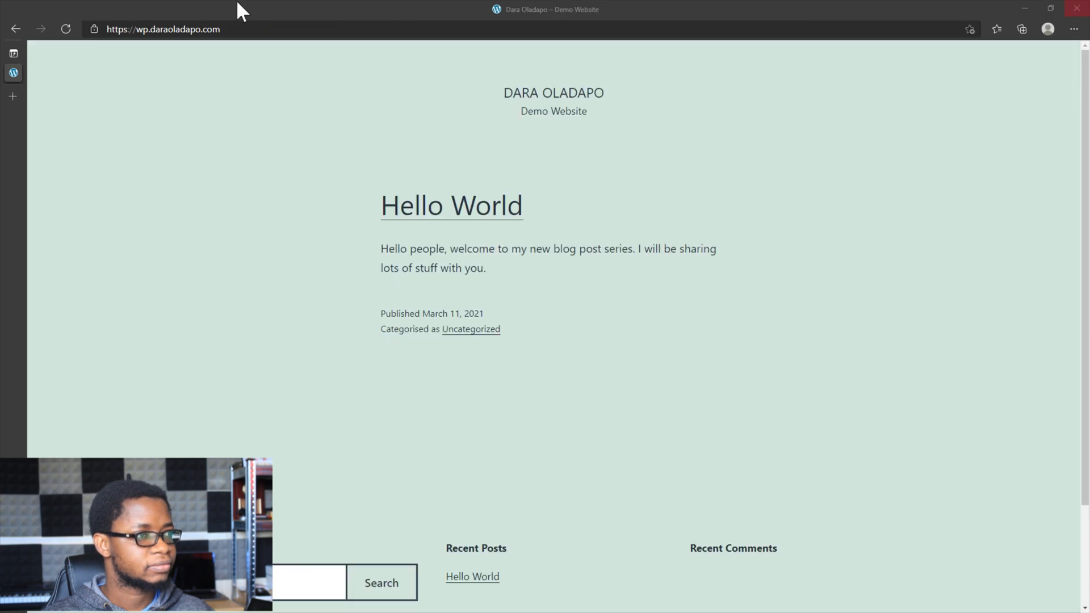
mouse_move(16, 11)
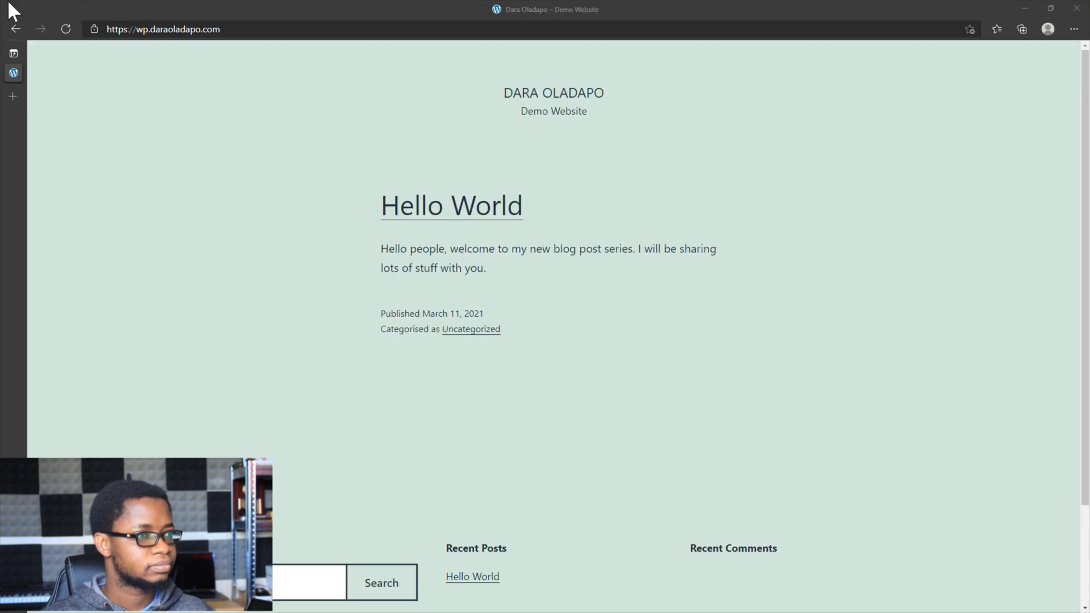
mouse_move(51, 9)
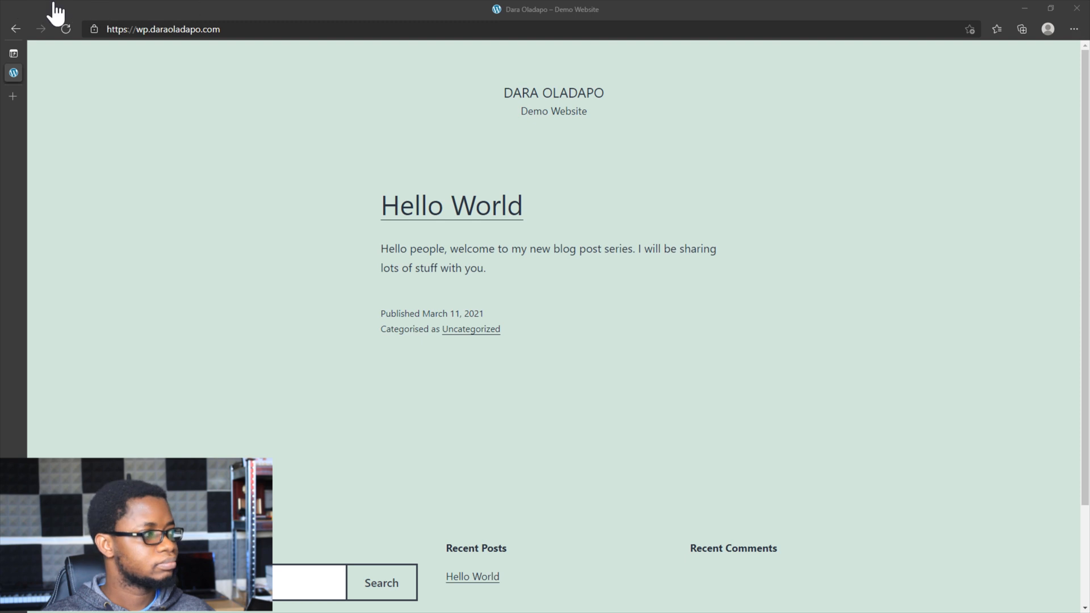